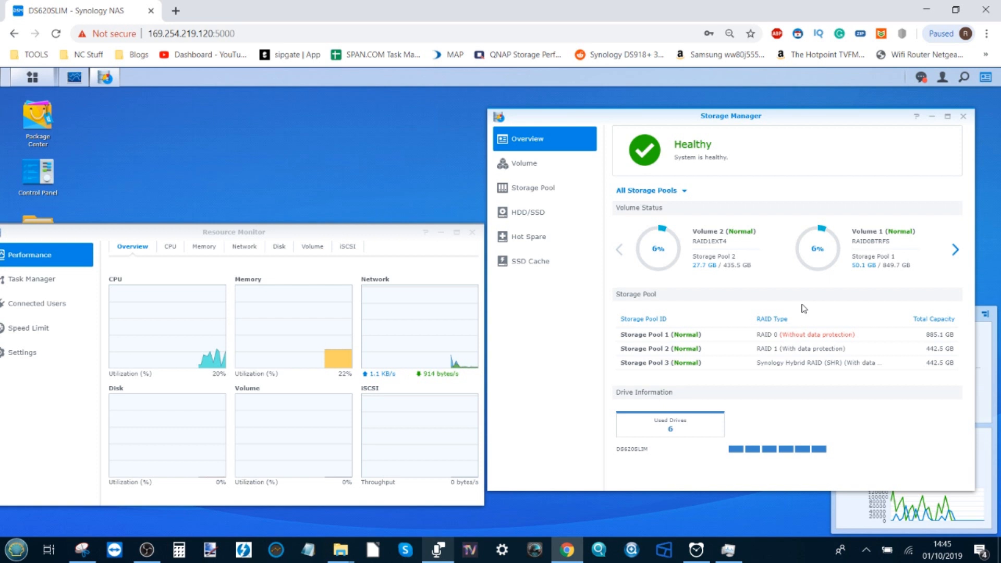
mouse_move(809, 275)
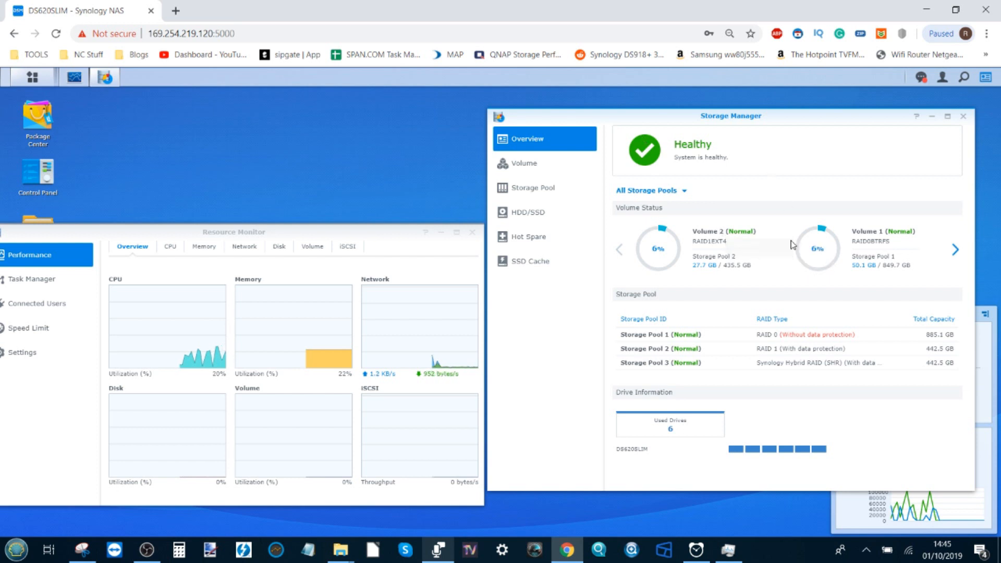
mouse_move(650, 253)
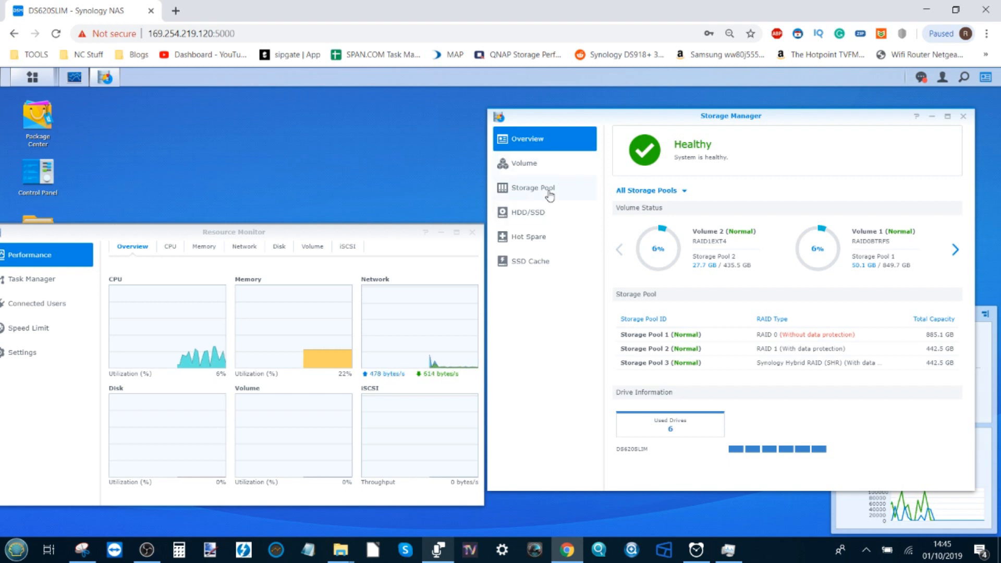
Step: Review Storage Pool 3 (SHR) details — two SSDs, no hot spares, Volume 3 — then collapse the list
click(530, 187)
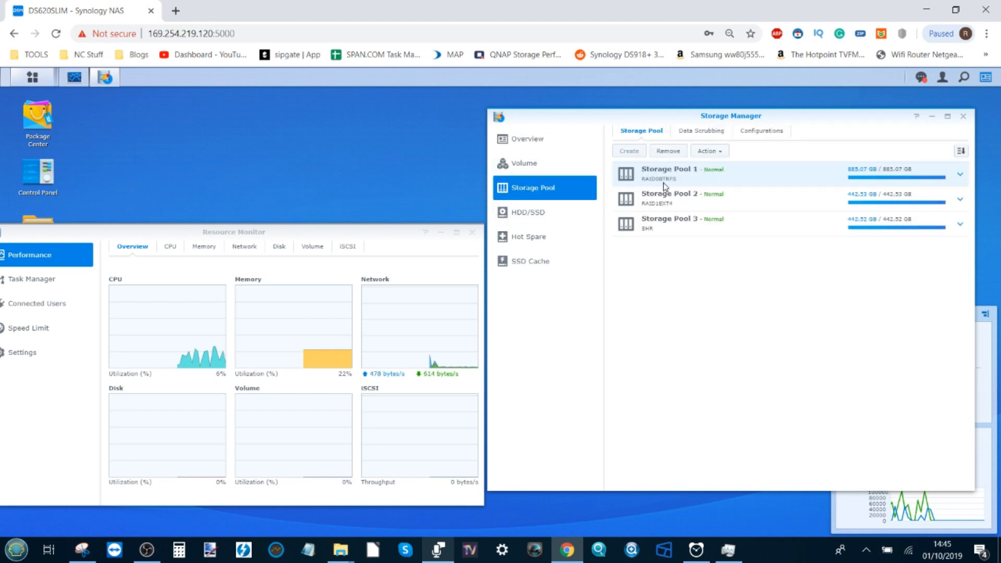
mouse_move(657, 183)
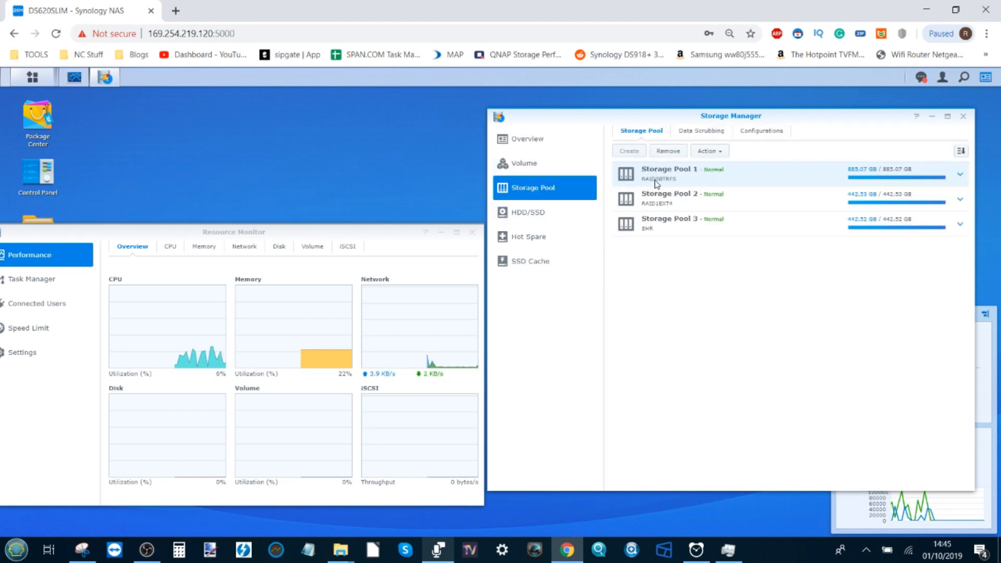
mouse_move(678, 182)
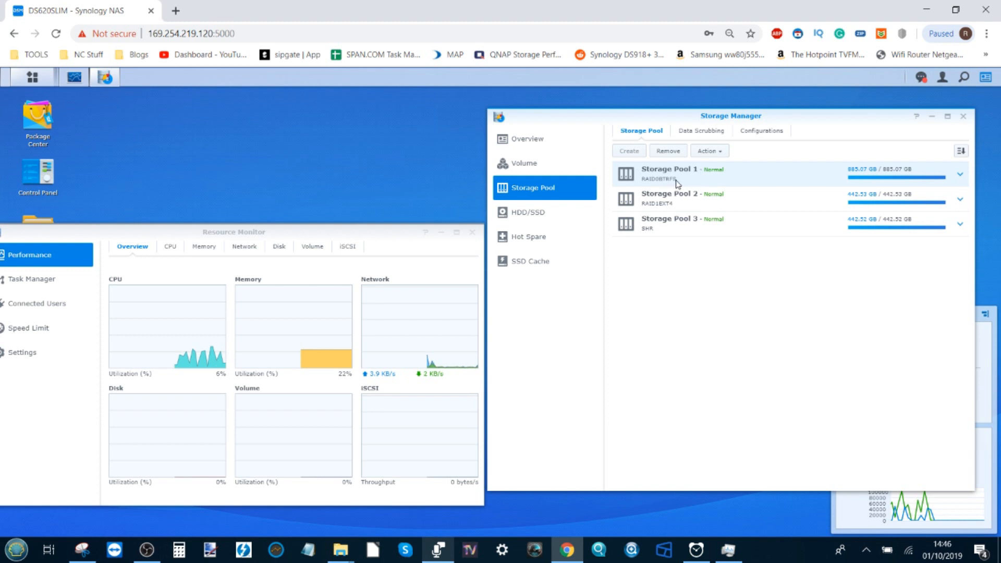
mouse_move(682, 198)
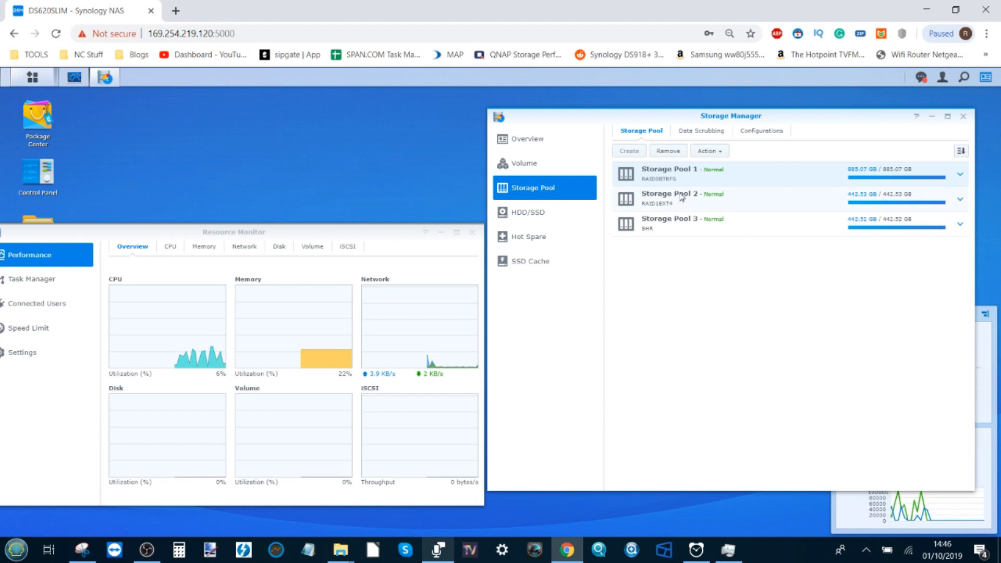
mouse_move(657, 209)
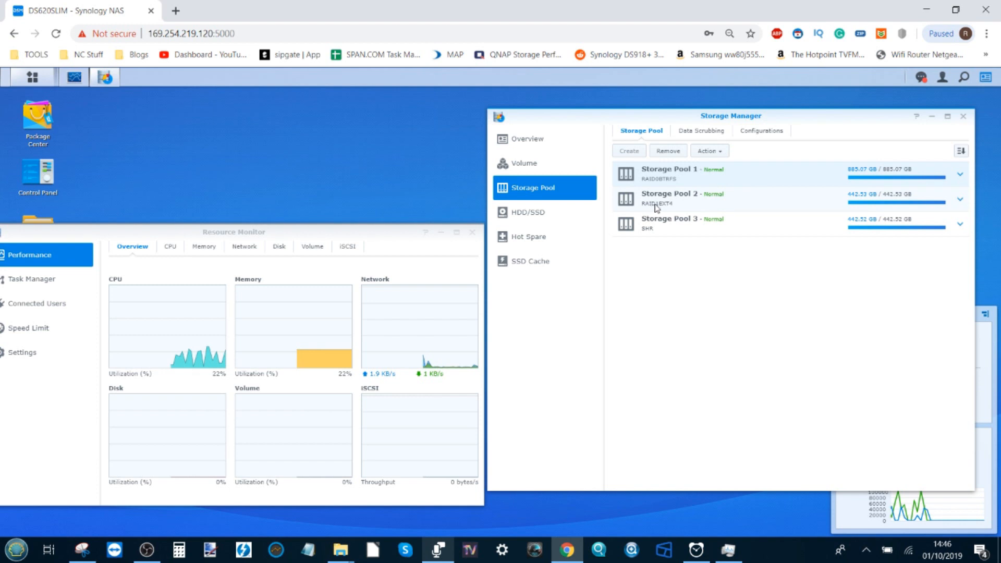
mouse_move(665, 227)
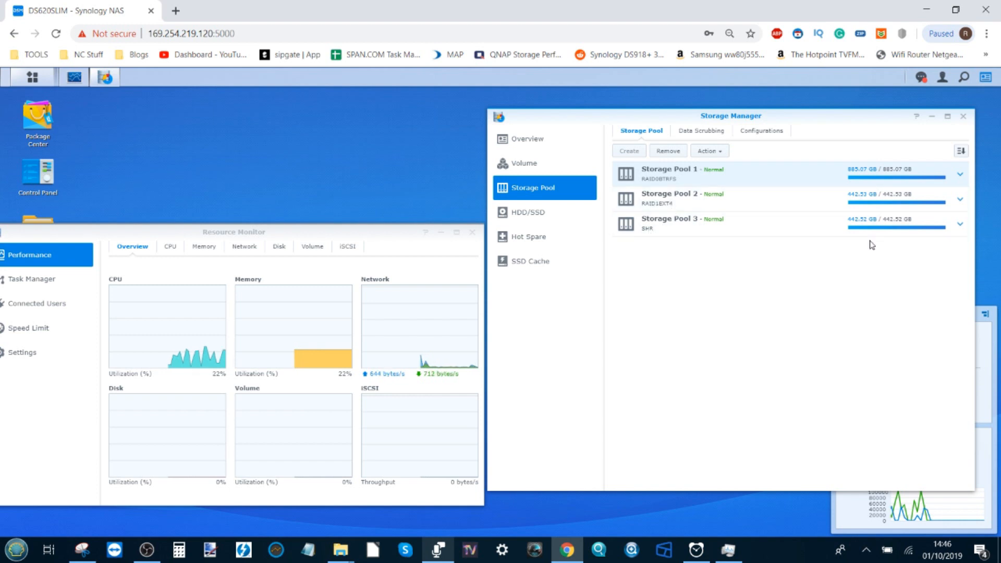
click(959, 222)
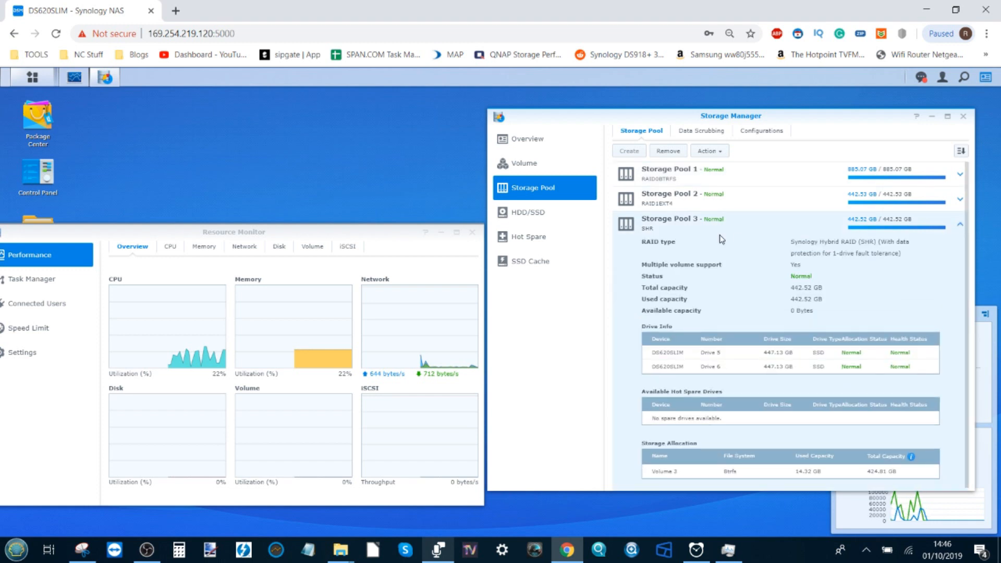
mouse_move(729, 265)
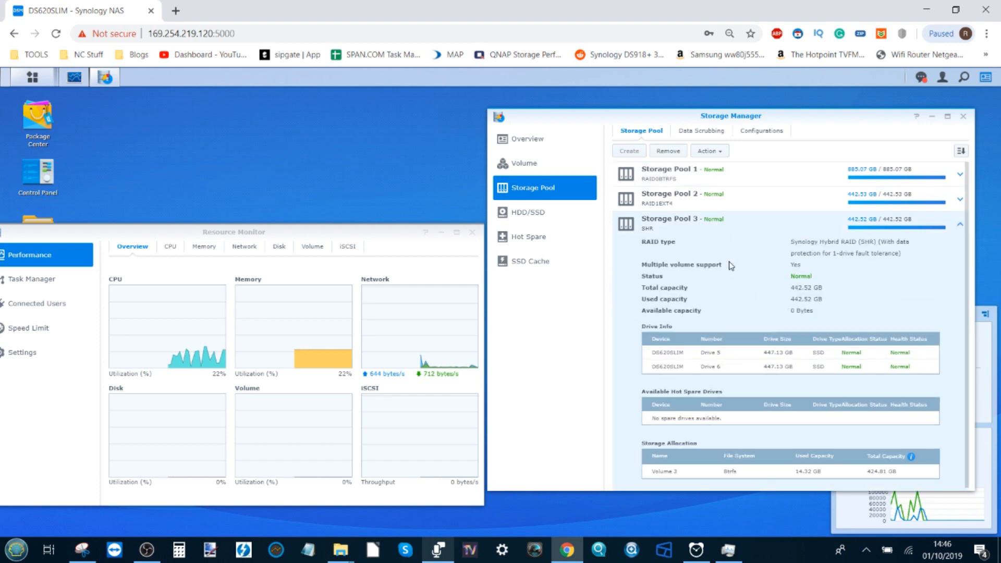
mouse_move(844, 264)
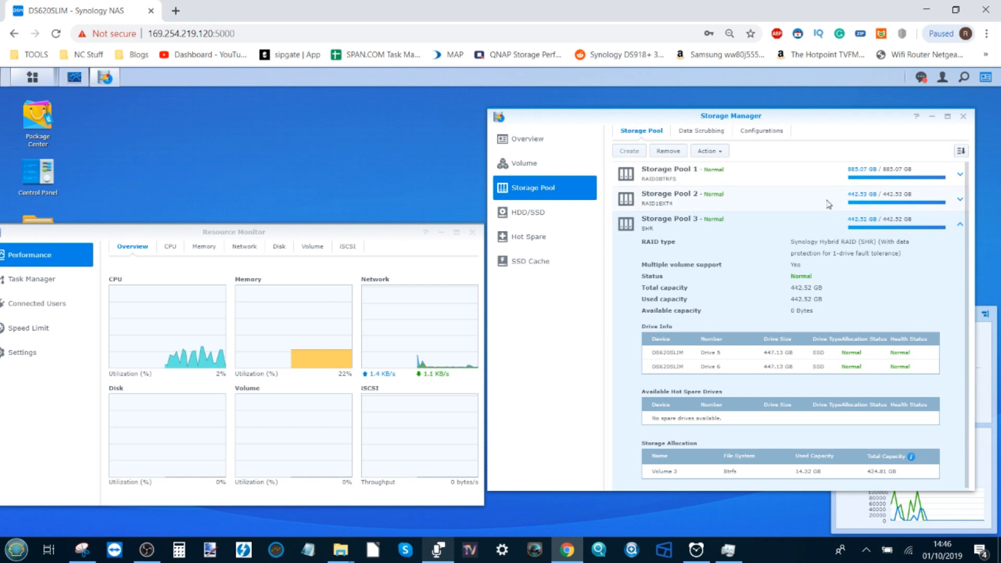
click(959, 221)
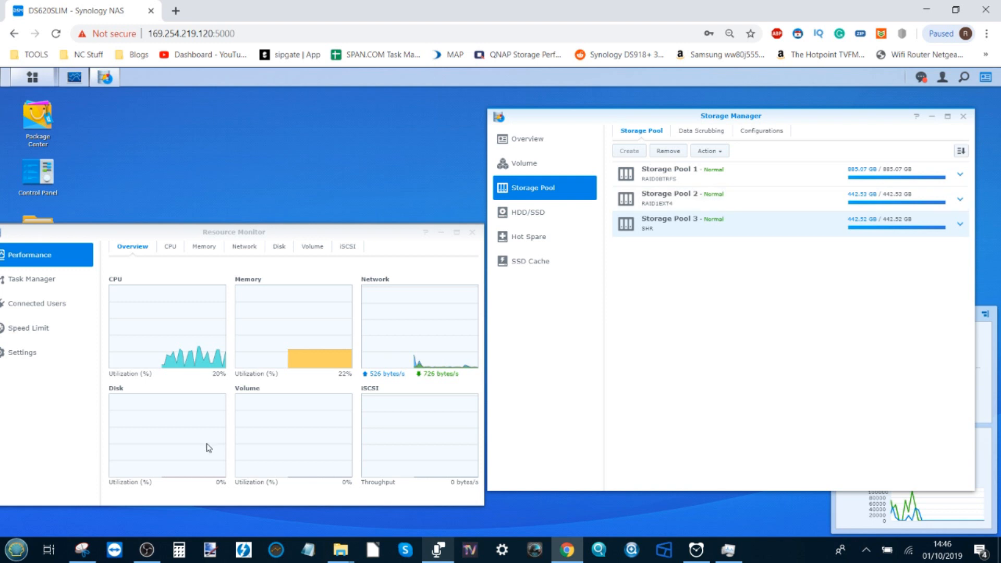
Step: Bring File Explorer forward on the TESTS folder with the ISOs and MISC FILES test folders
click(341, 548)
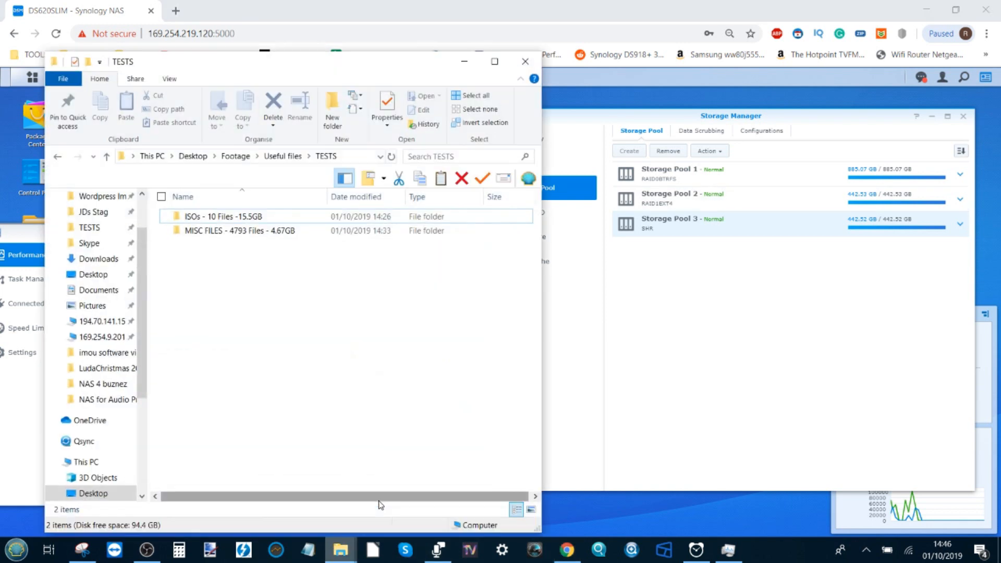
mouse_move(286, 437)
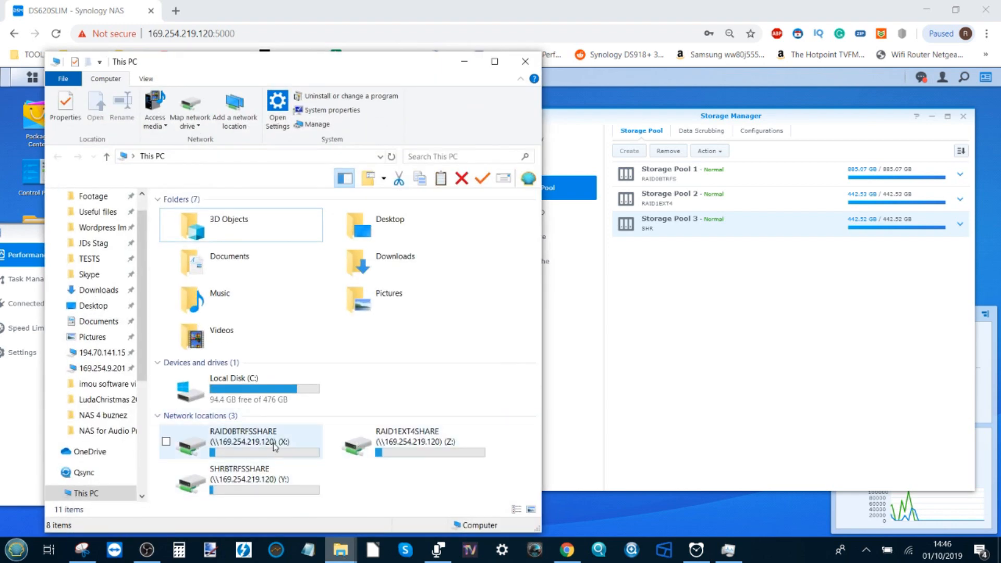
mouse_move(275, 446)
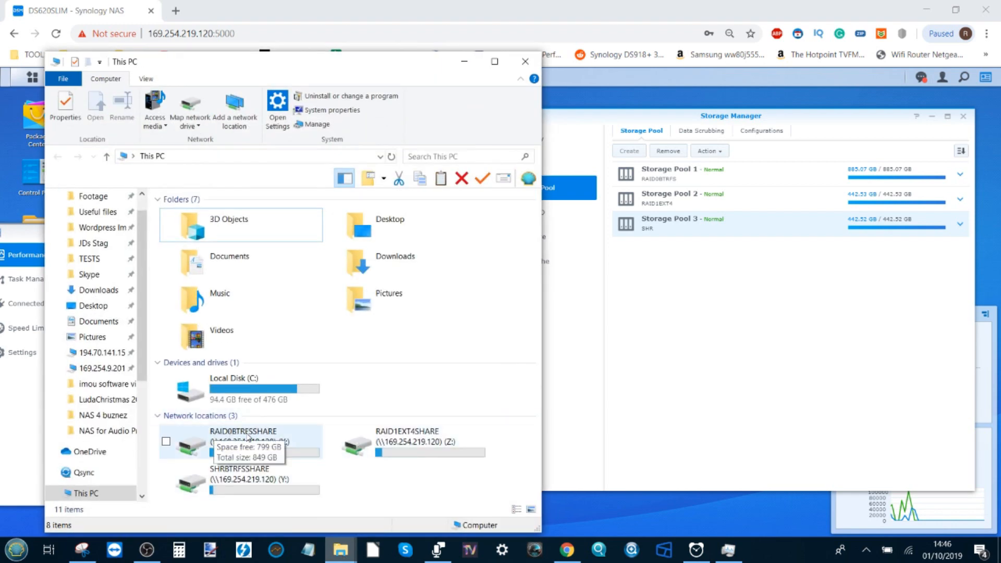
mouse_move(231, 475)
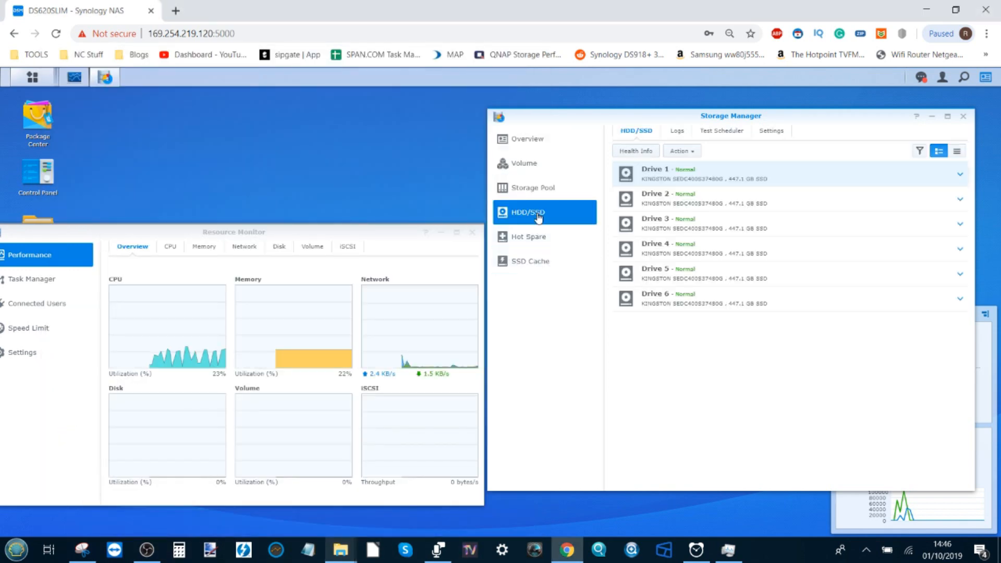
mouse_move(813, 205)
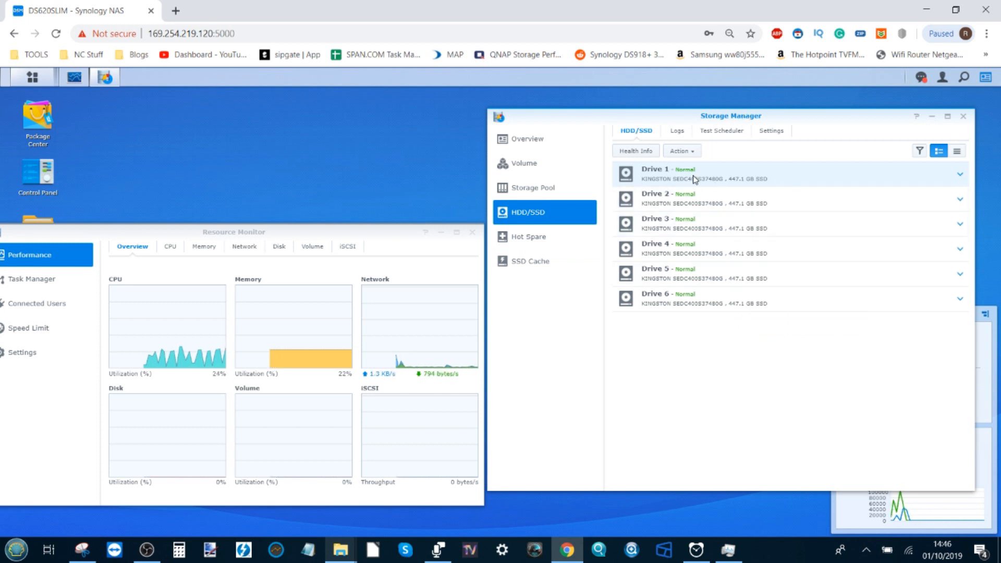
mouse_move(726, 185)
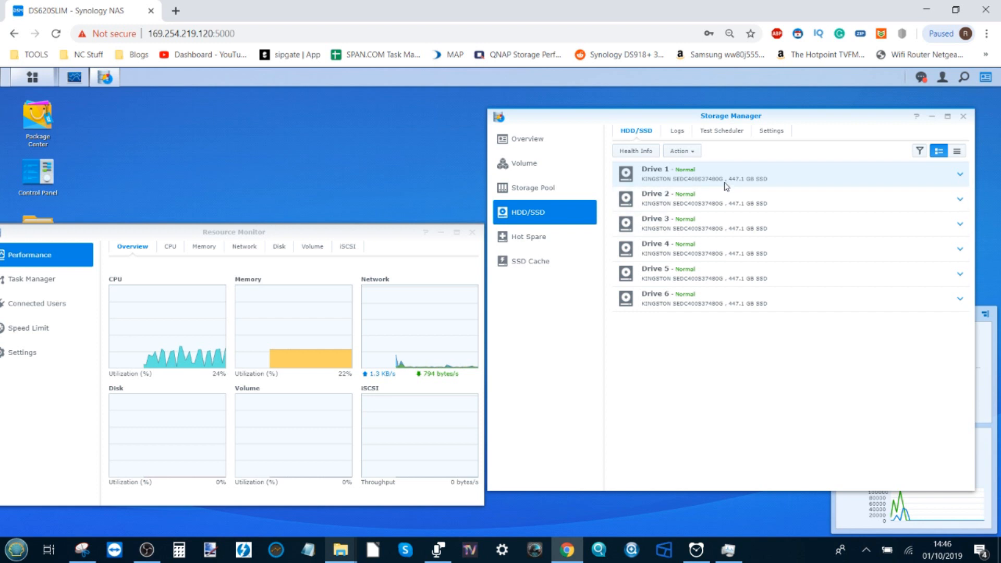
Step: Review Drive 1's details and the hot spare page for the six Kingston 447.1 GB SSDs
click(959, 173)
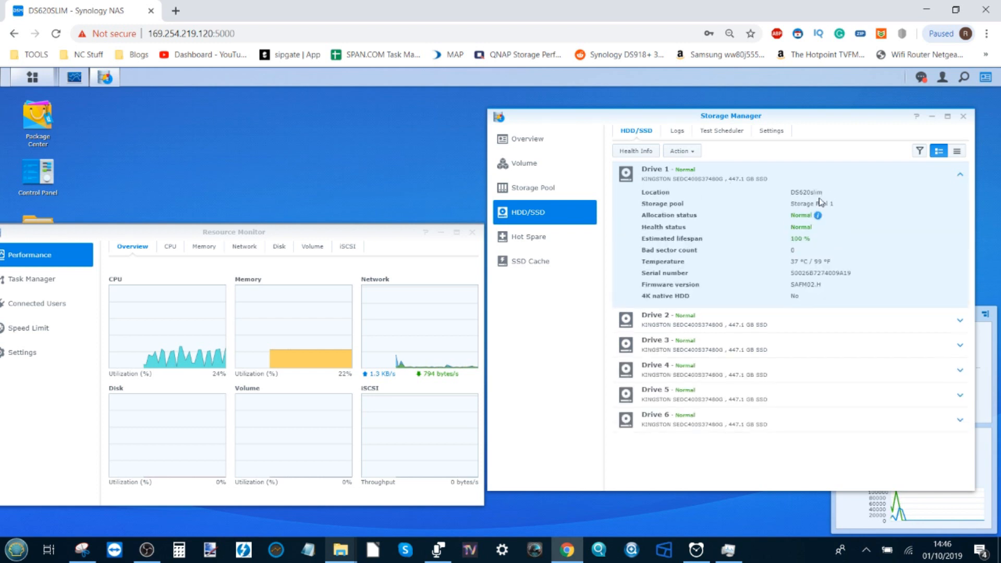
mouse_move(808, 204)
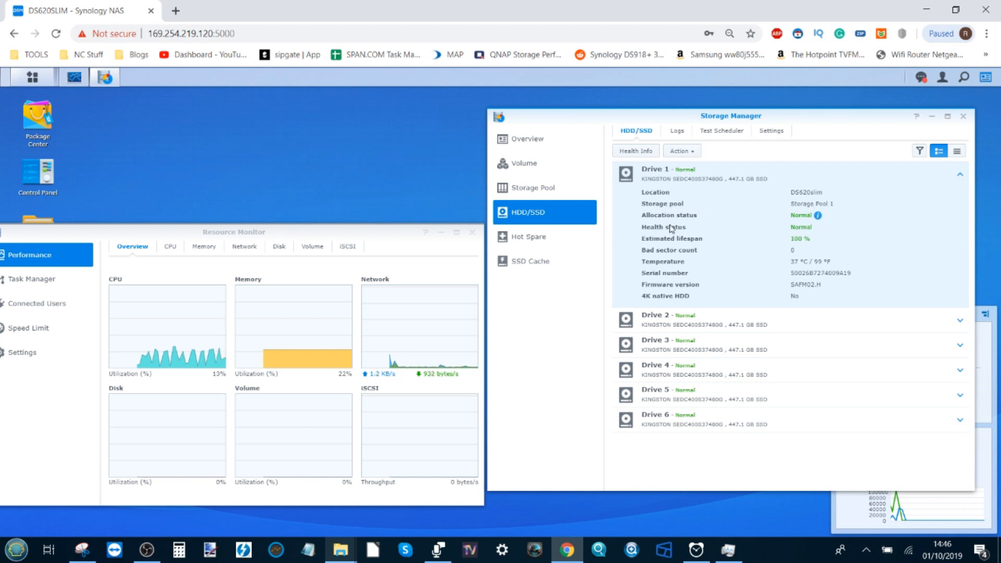
mouse_move(528, 239)
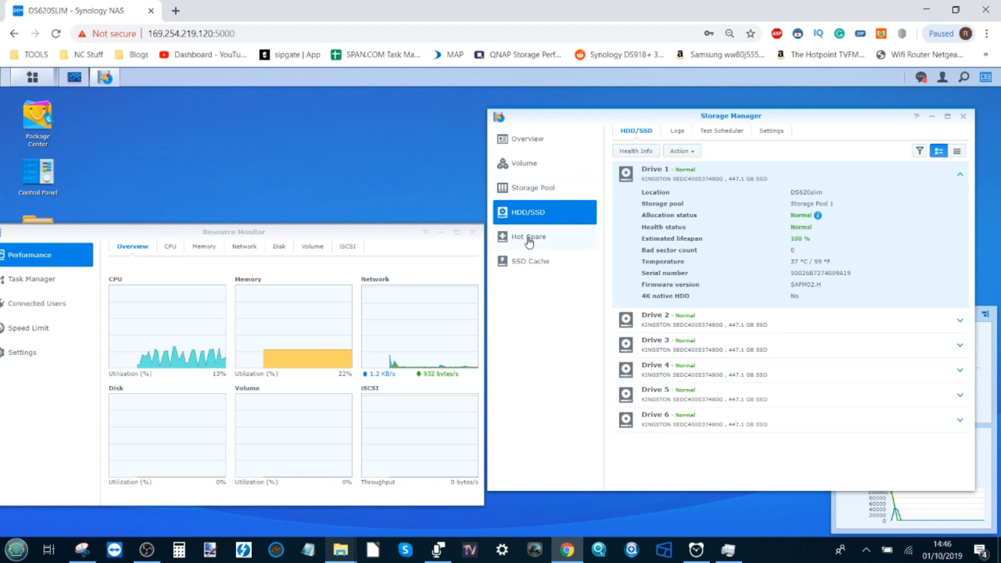
click(527, 188)
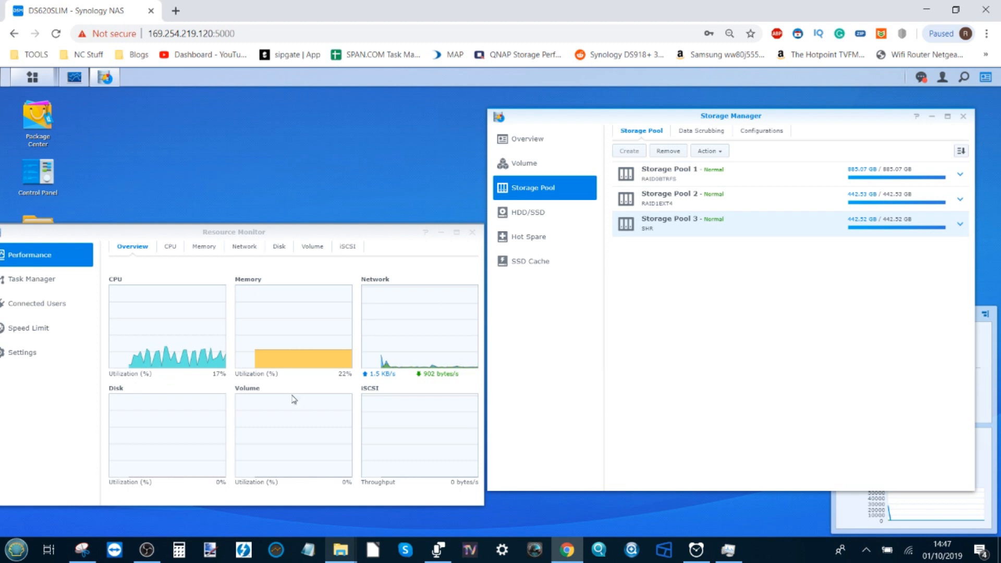
mouse_move(771, 150)
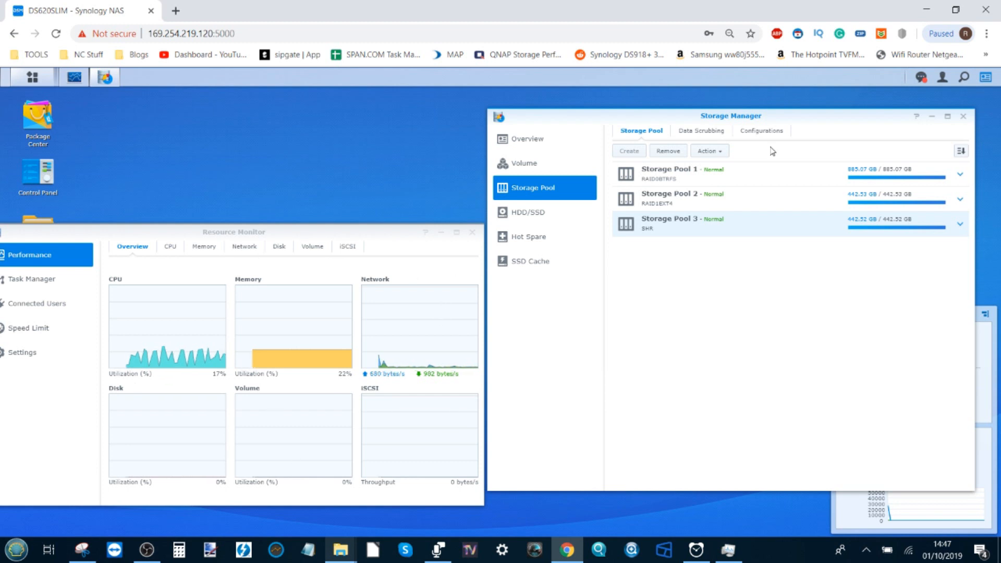
mouse_move(269, 459)
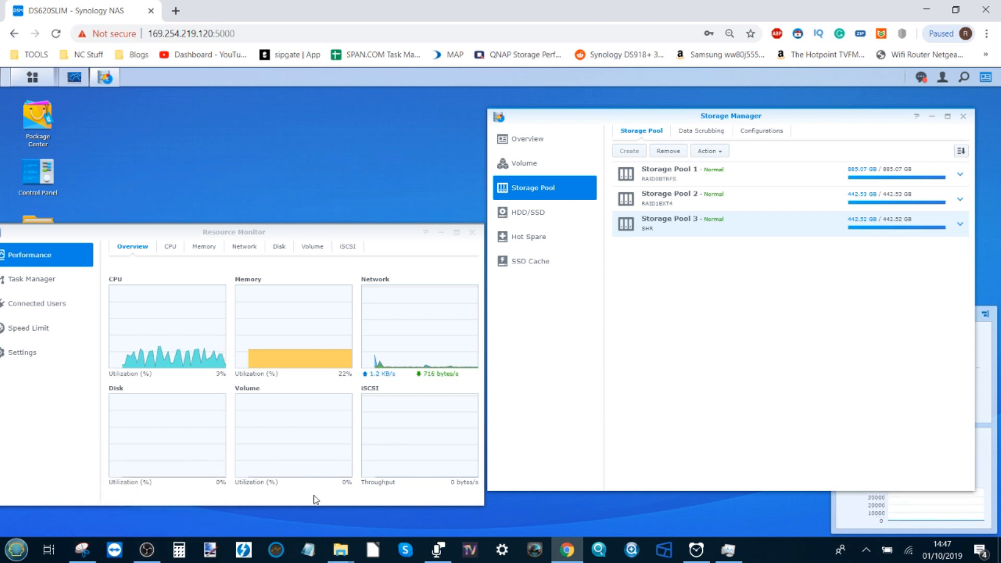
click(151, 549)
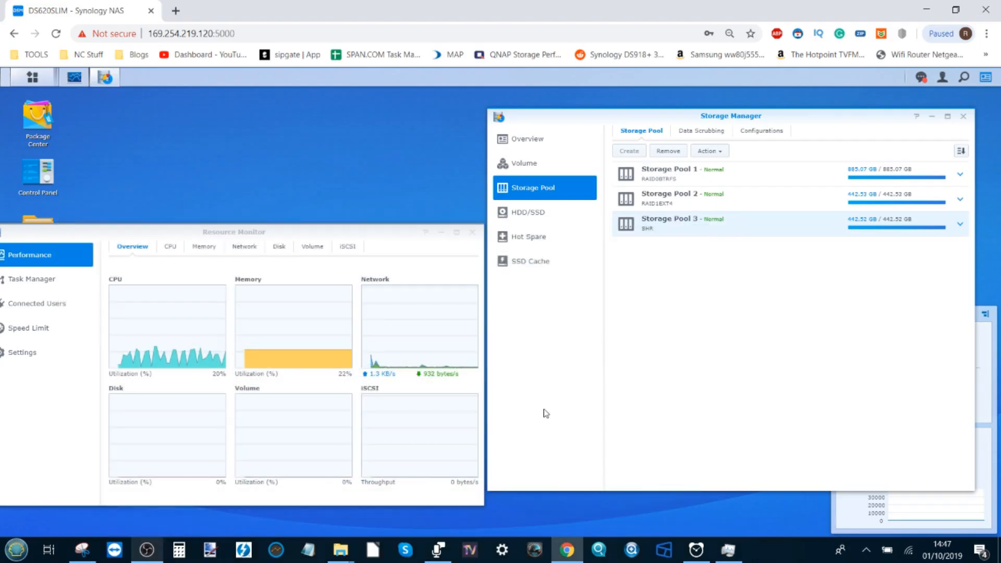
mouse_move(312, 504)
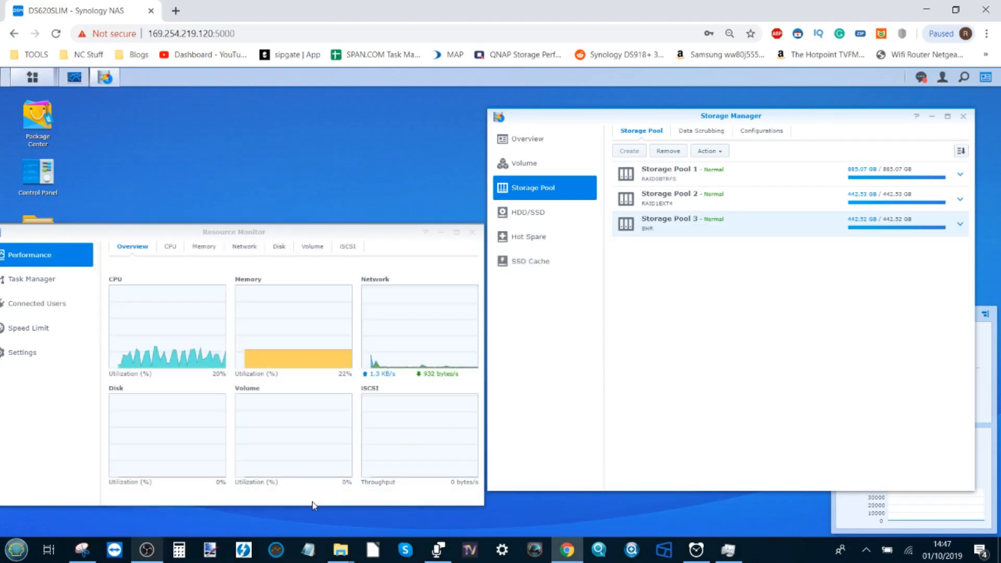
Step: Run the AJA 1 GB disk speed test on the RAID0 BTRFS share (X:)
click(275, 550)
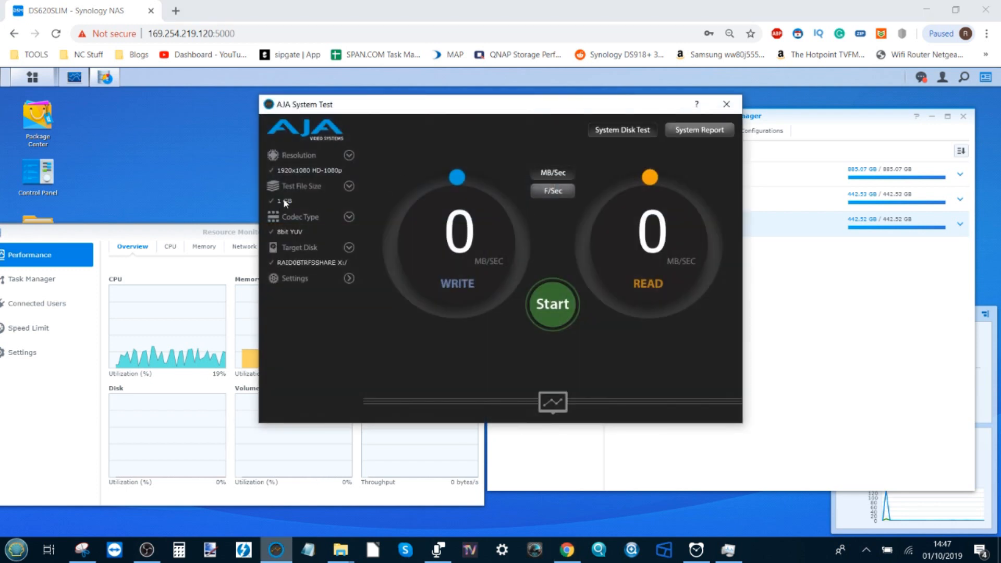
mouse_move(317, 229)
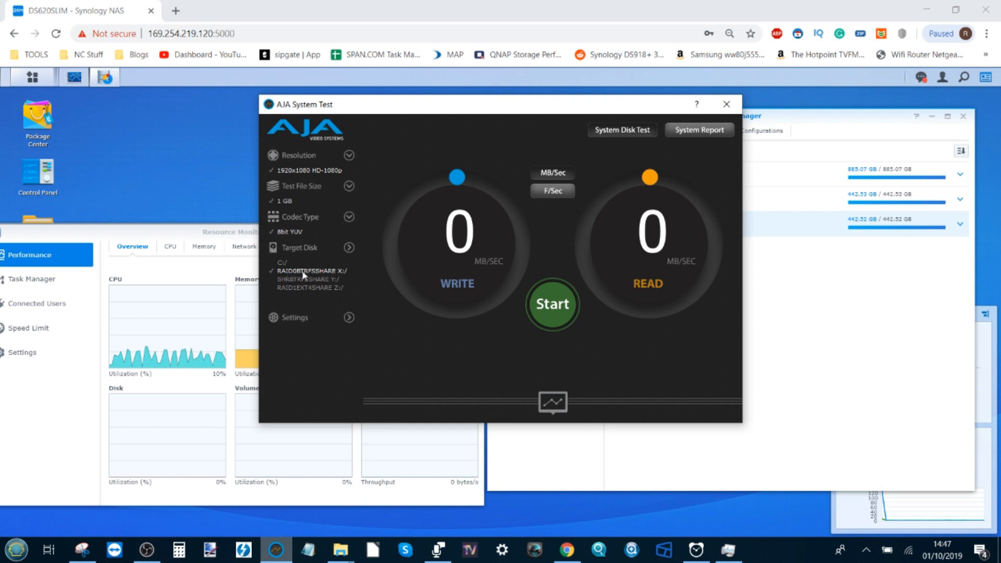
click(553, 304)
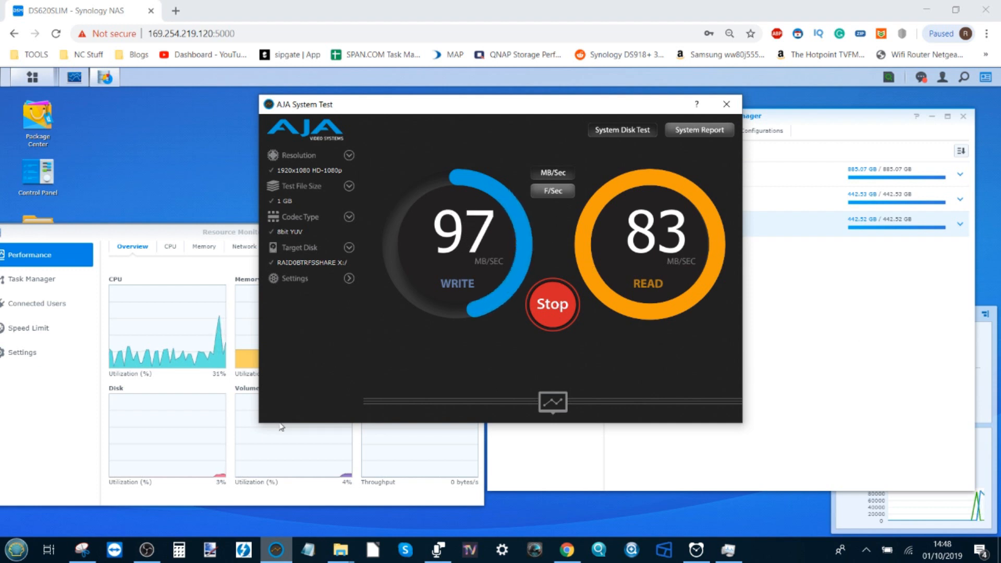
mouse_move(230, 172)
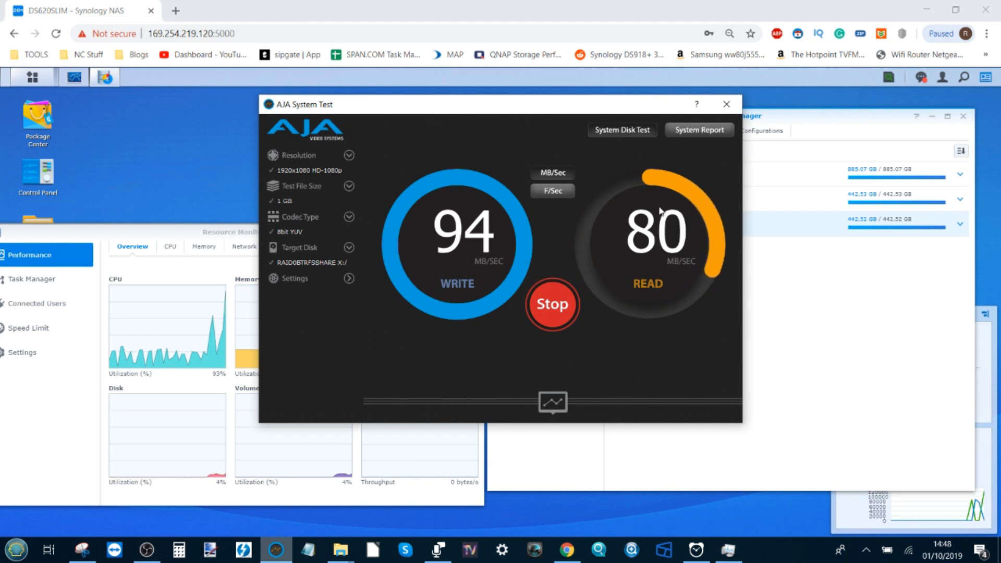
mouse_move(259, 129)
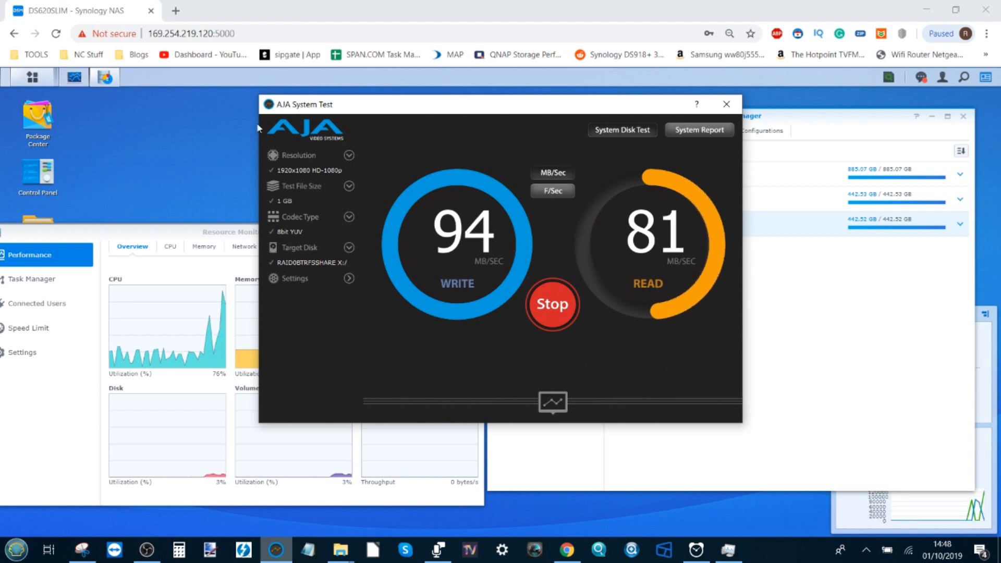
mouse_move(431, 207)
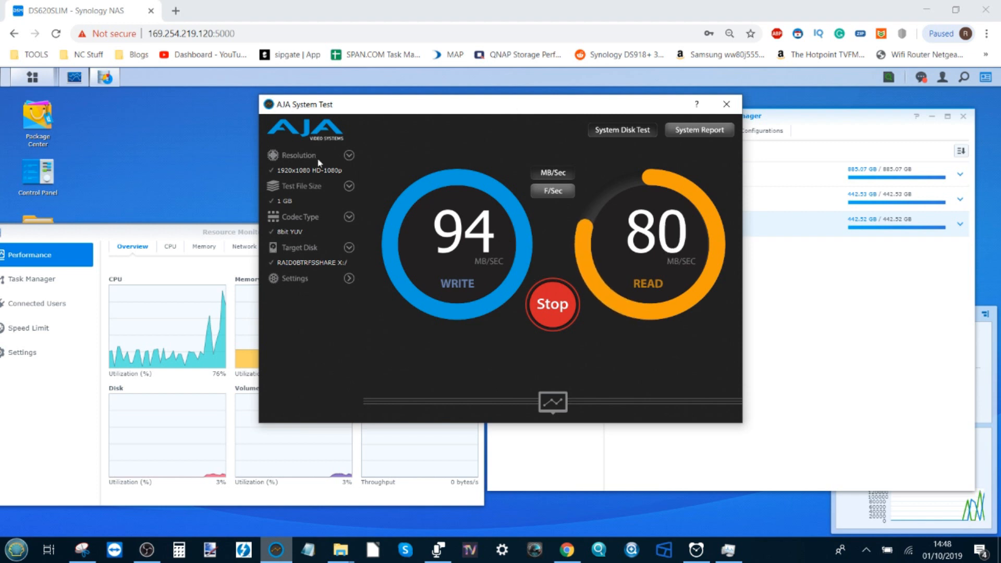
mouse_move(446, 292)
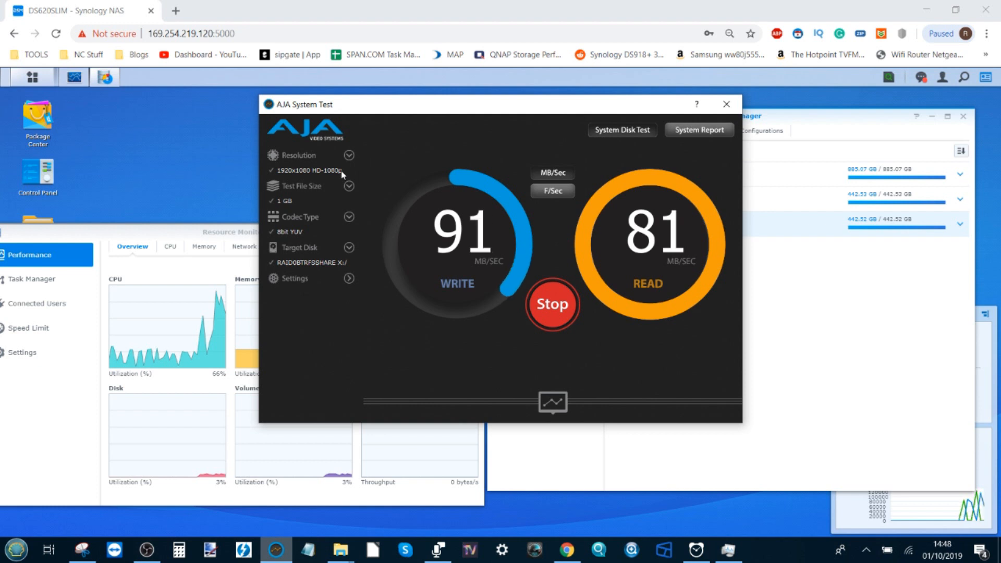
mouse_move(611, 201)
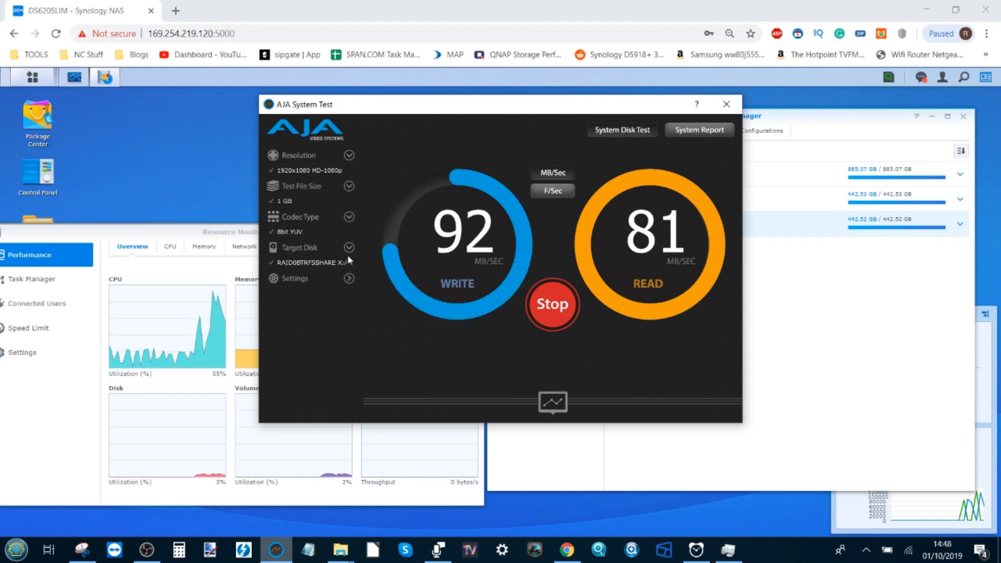
Step: Run the speed test on the SHR BTRFS share (Y:), then start it on the RAID1 EXT4 share (Z:)
click(348, 248)
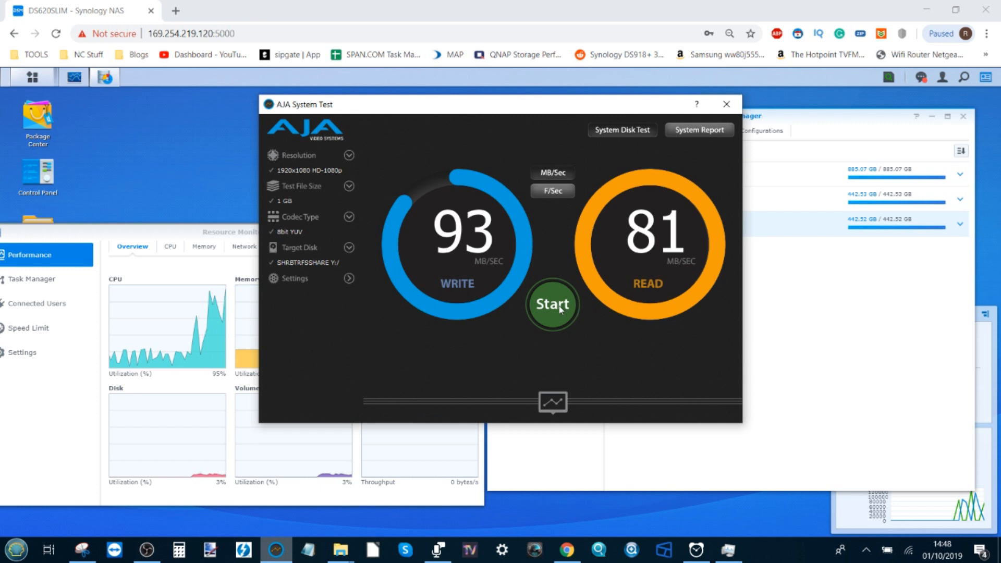
click(552, 304)
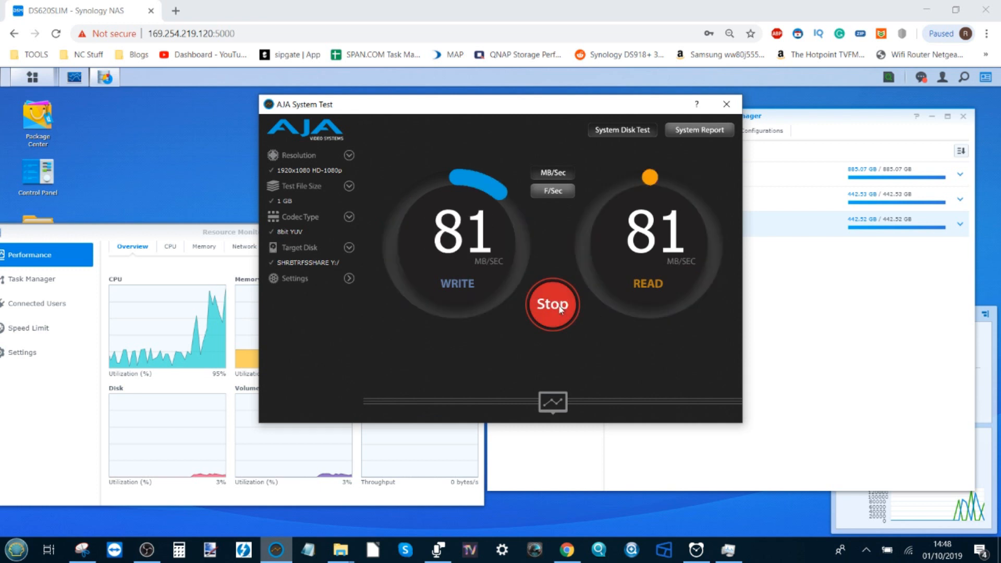
mouse_move(530, 271)
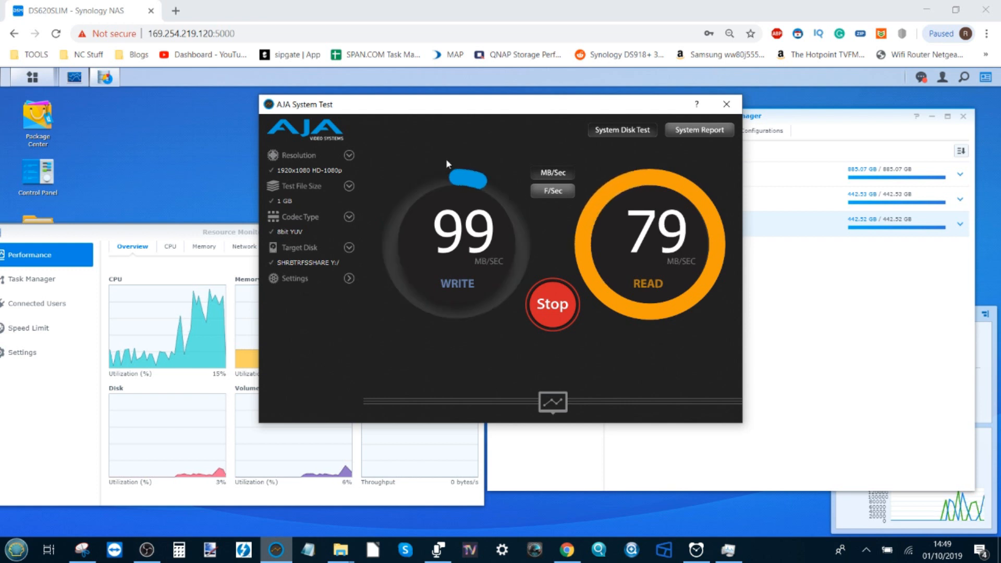
click(553, 304)
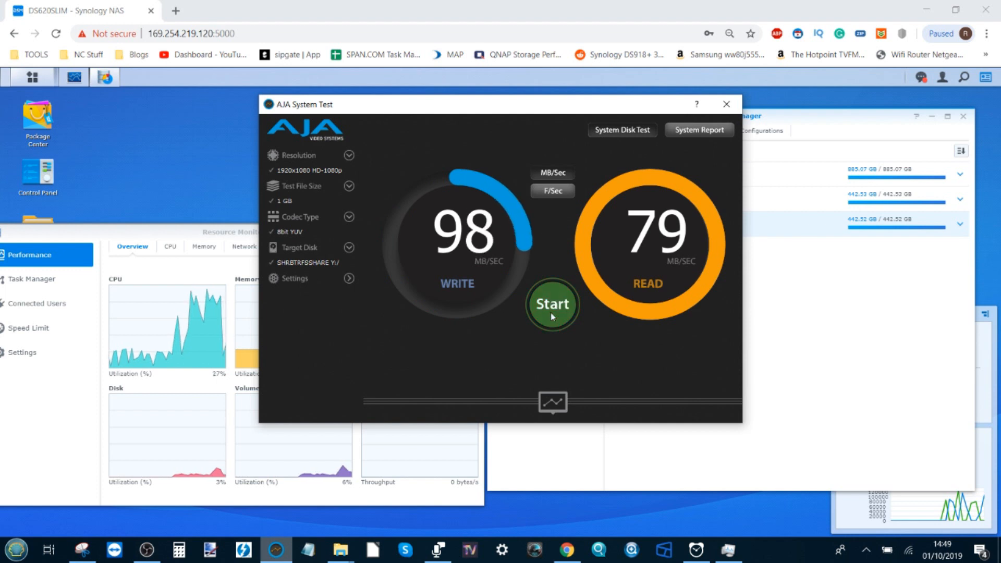
click(348, 248)
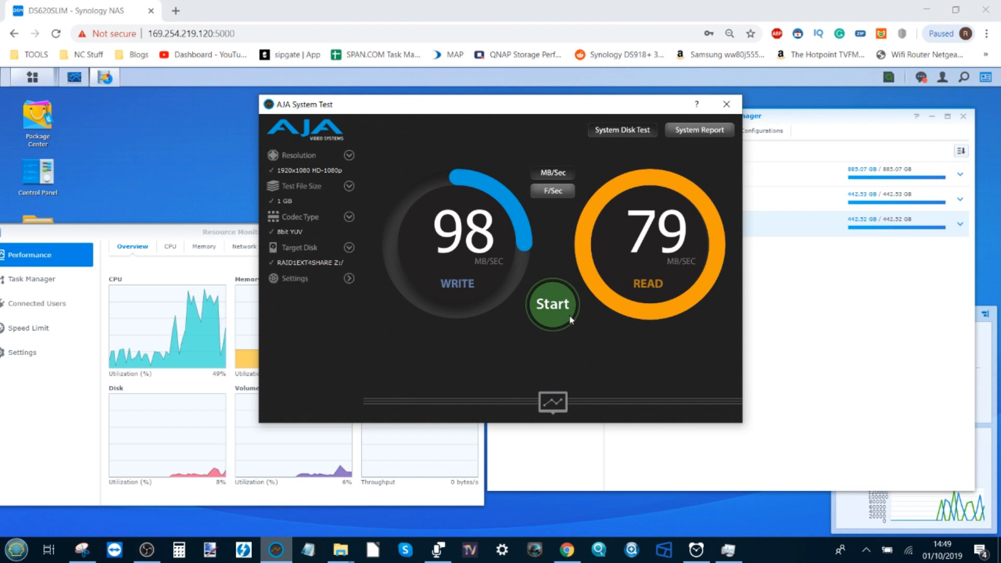
click(553, 303)
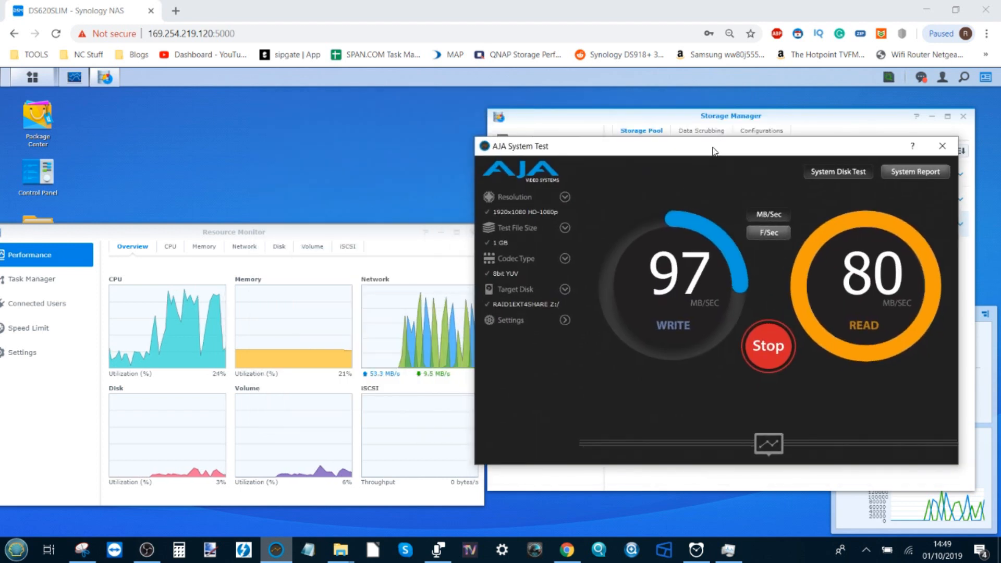
Step: Stop the RAID1 speed test at 97 MB/s write, 80 read, and close AJA System Test
click(767, 346)
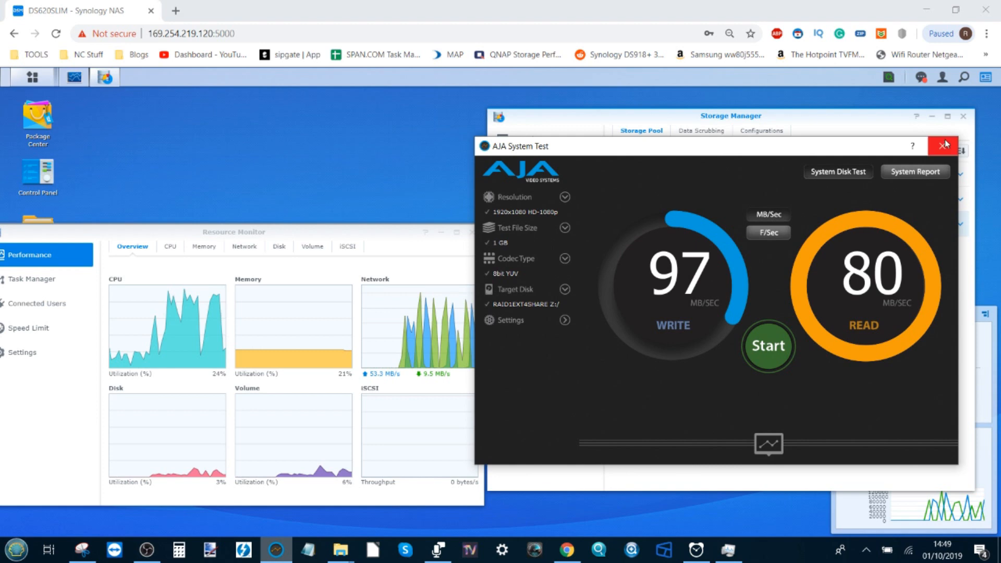
click(940, 146)
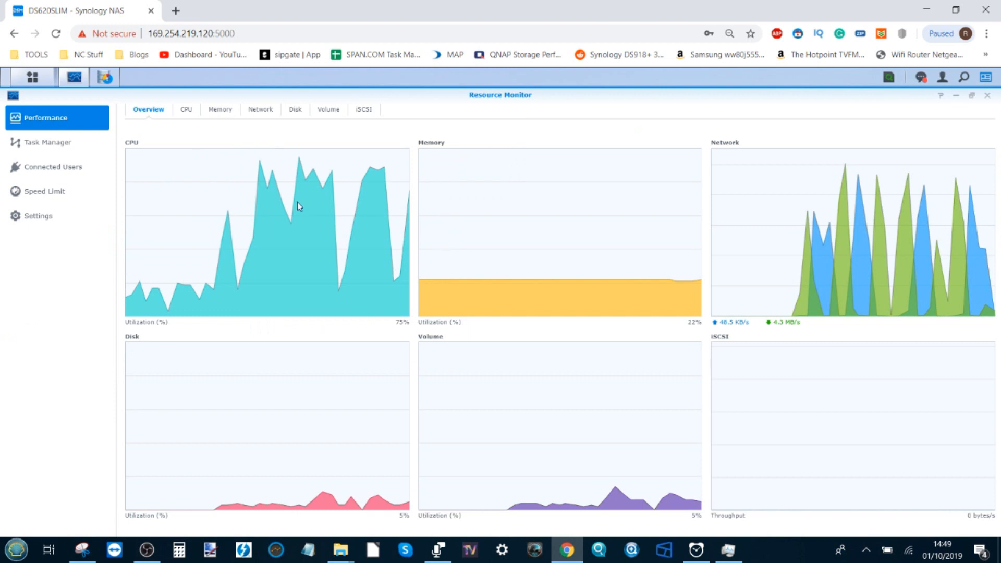
mouse_move(511, 290)
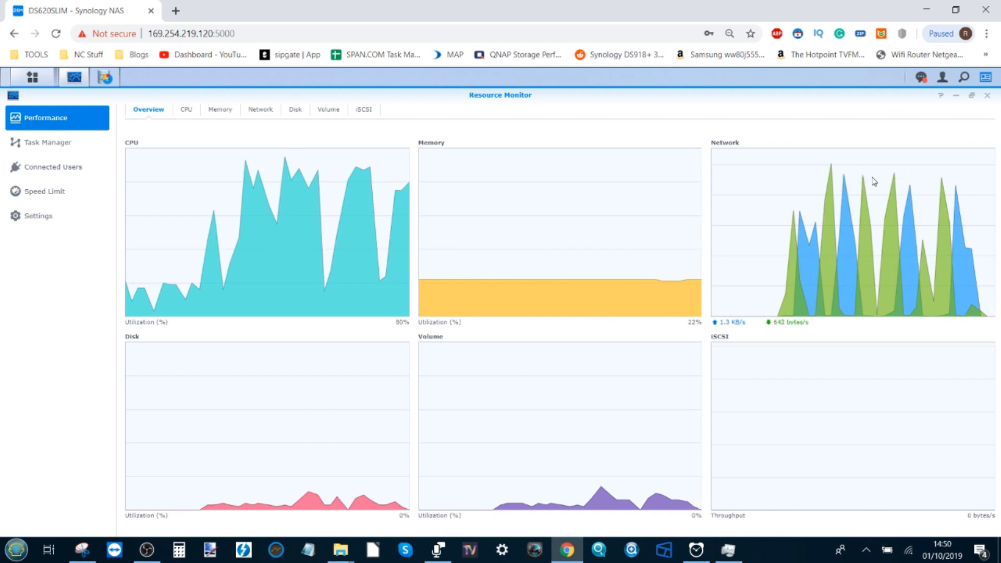
mouse_move(848, 174)
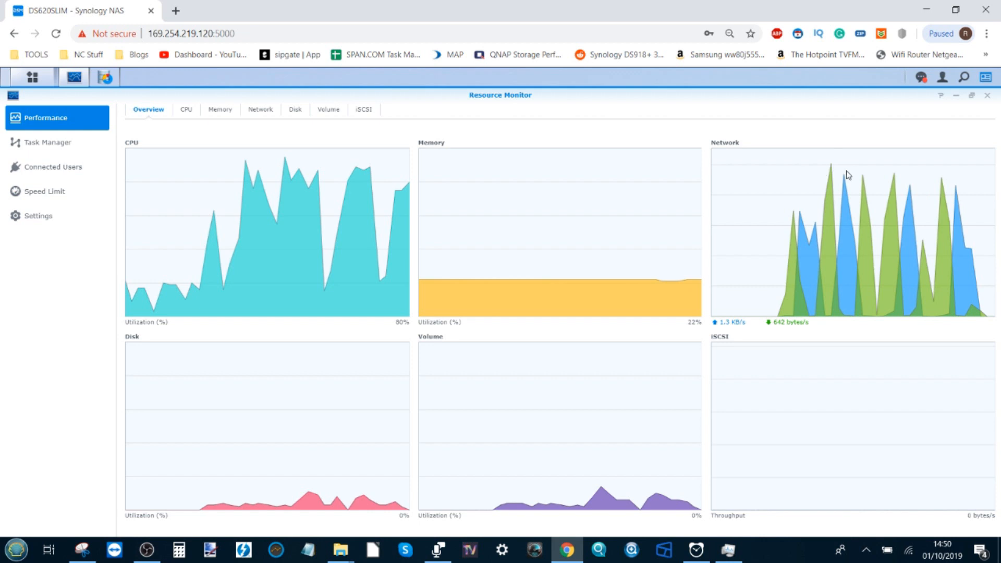
mouse_move(882, 188)
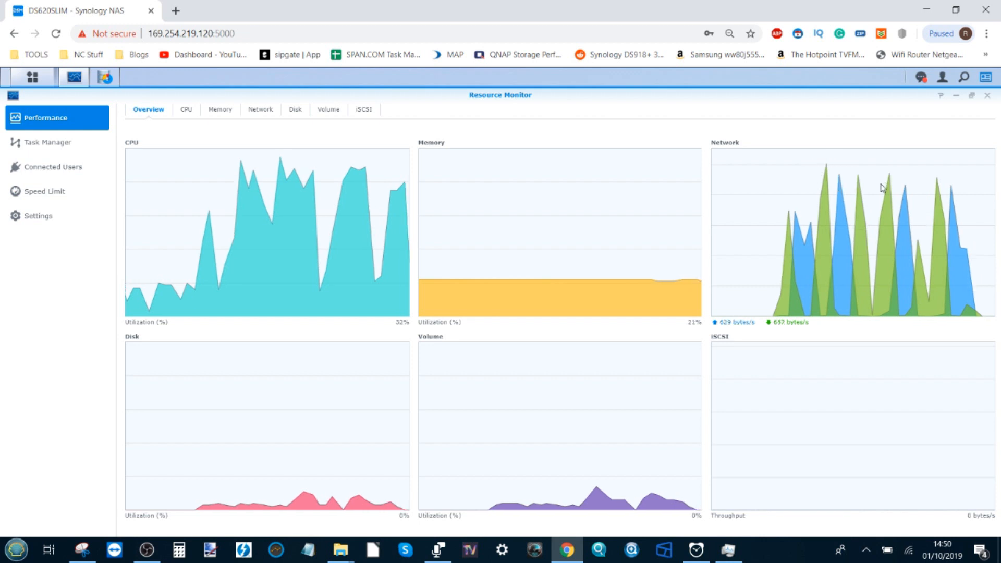
mouse_move(883, 182)
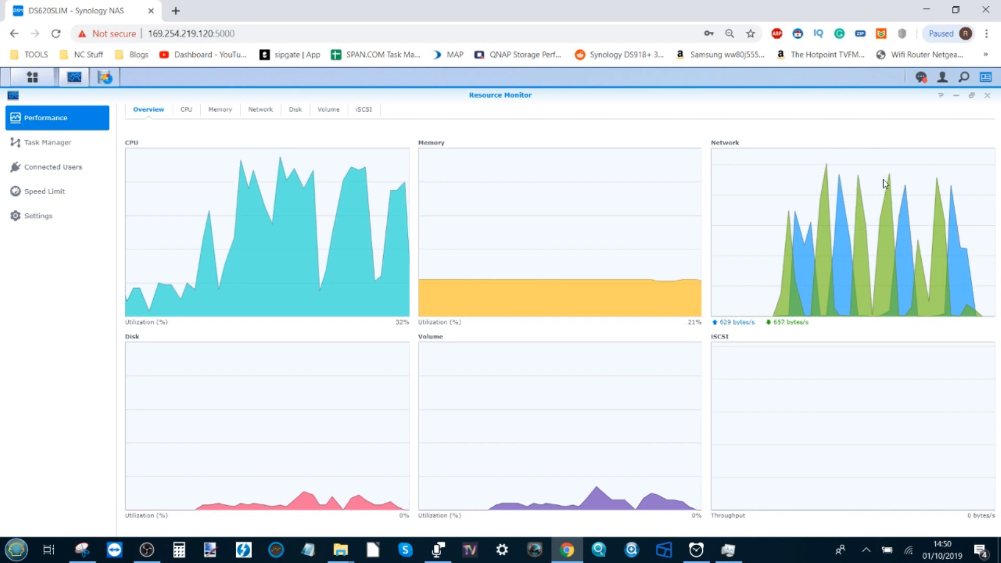
mouse_move(926, 196)
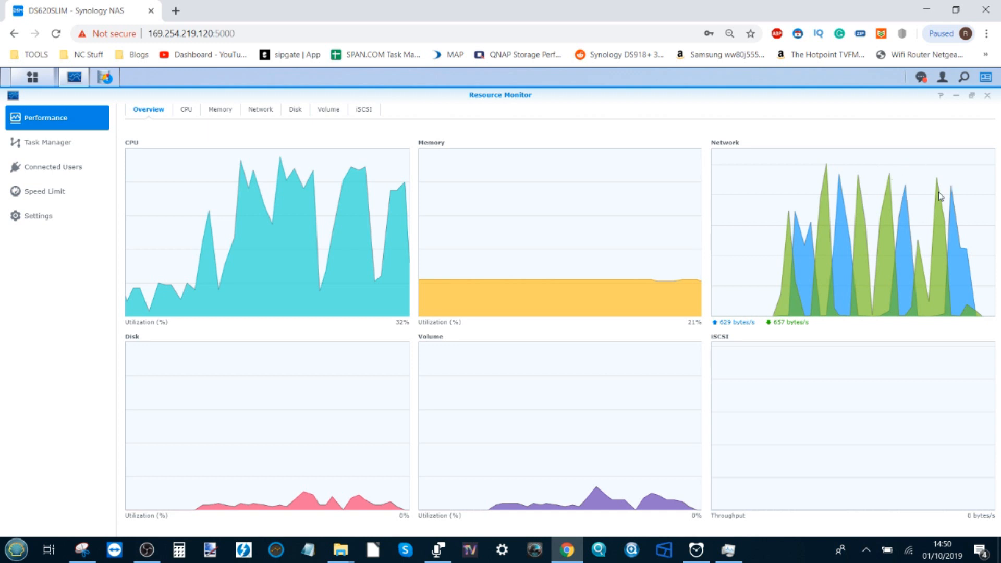
mouse_move(931, 172)
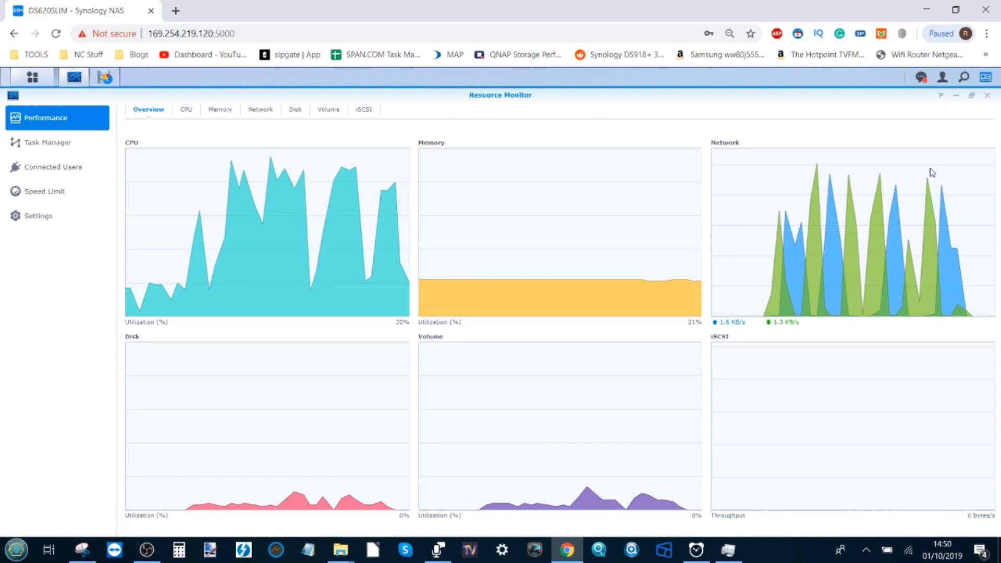
mouse_move(840, 172)
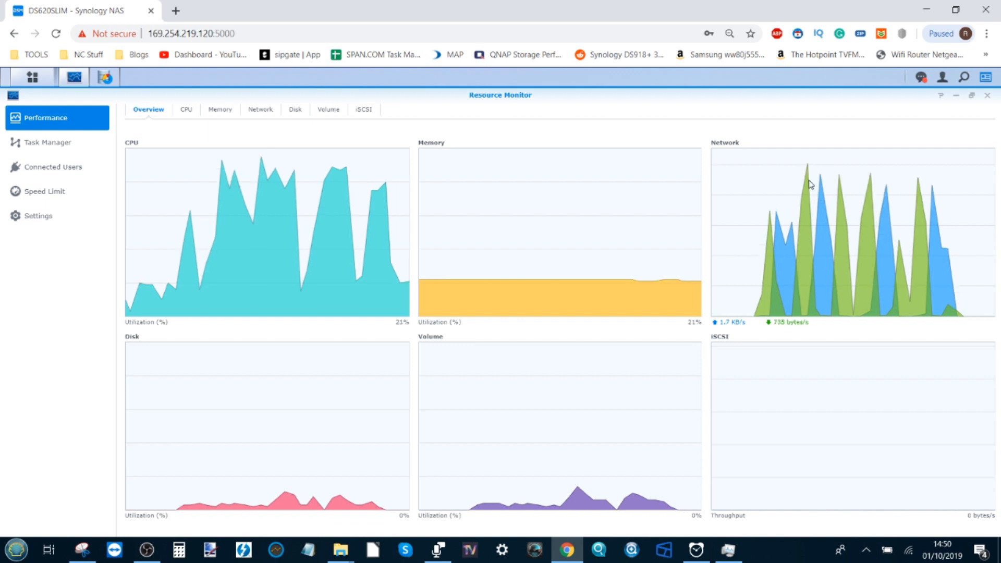
mouse_move(590, 507)
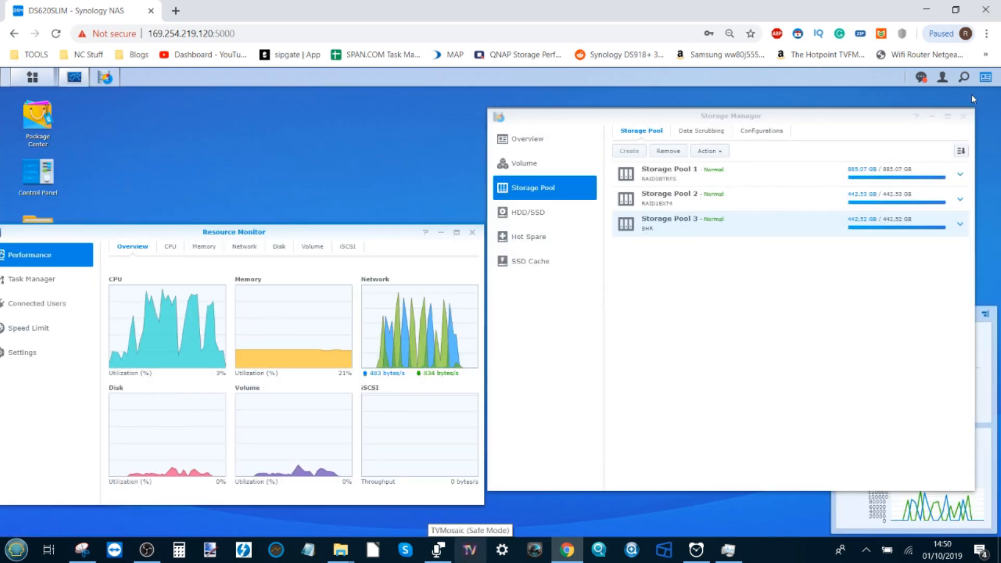
mouse_move(902, 150)
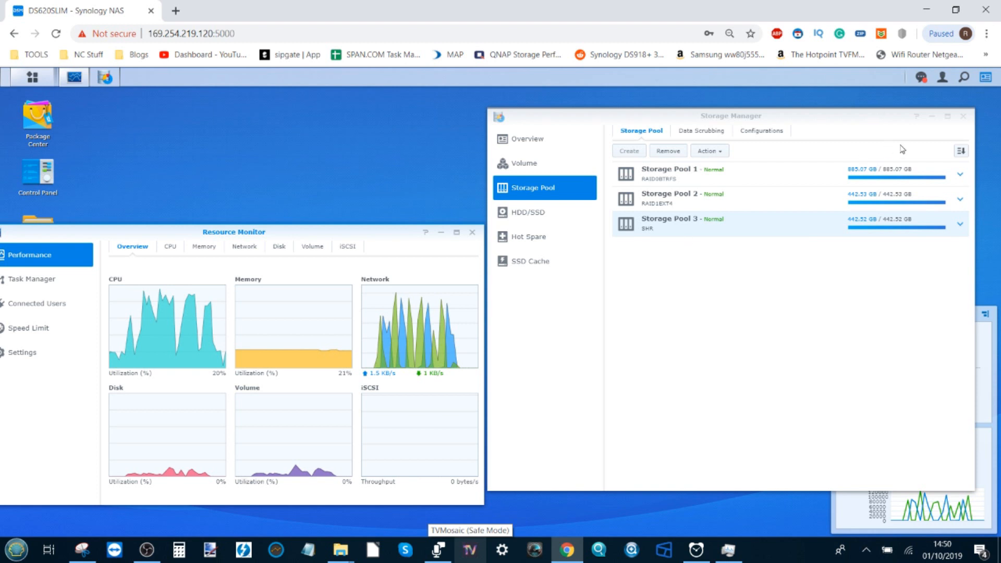
mouse_move(331, 531)
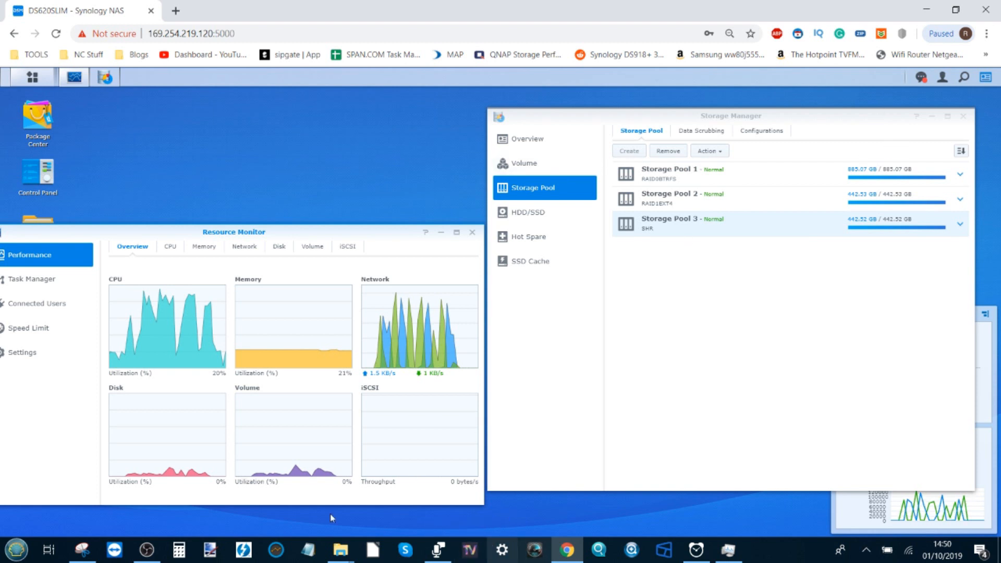
mouse_move(340, 550)
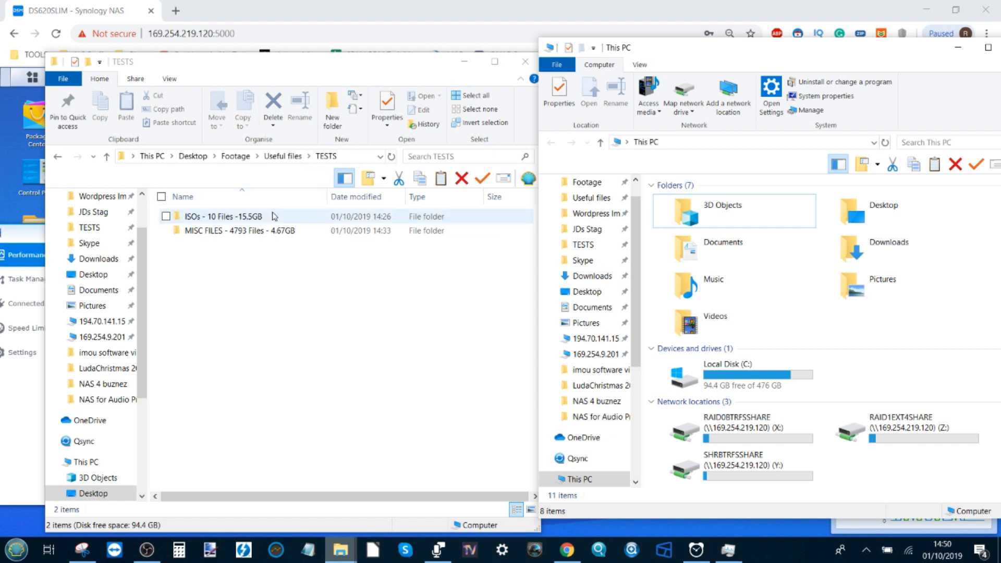
mouse_move(210, 223)
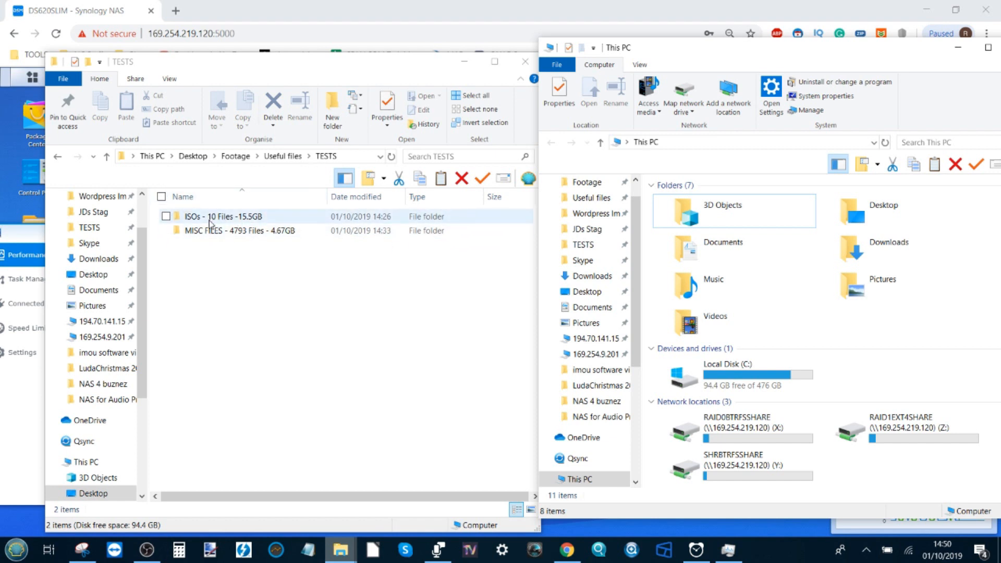
Step: Confirm in the MISC FILES folder properties that it holds 4,793 files totalling 4.67 GB
double_click(212, 217)
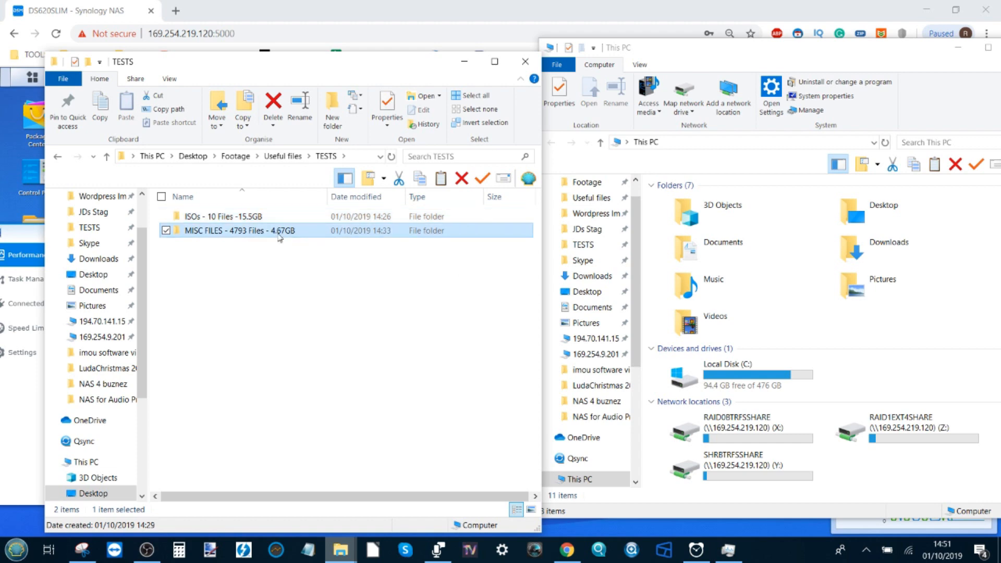
click(386, 107)
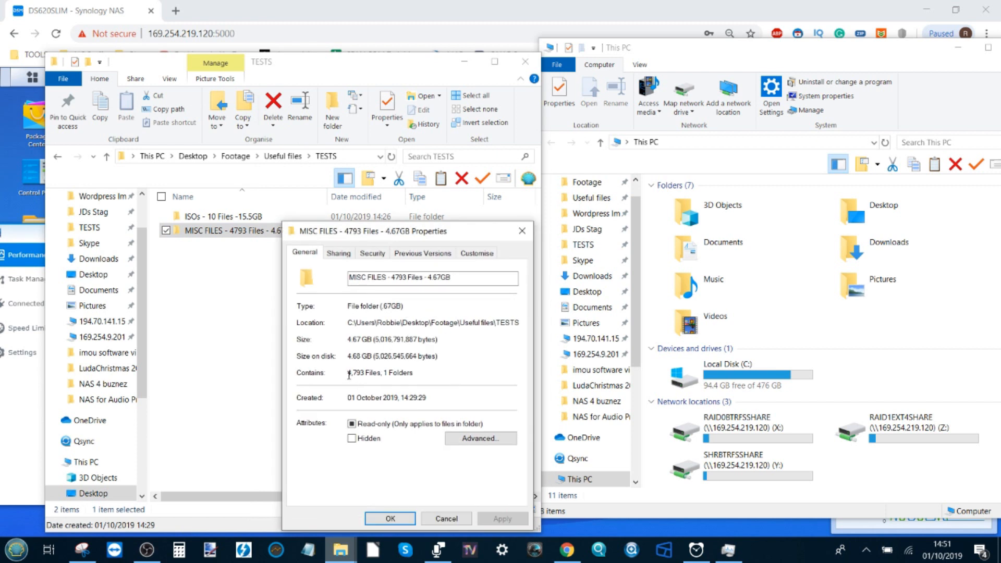
double_click(353, 372)
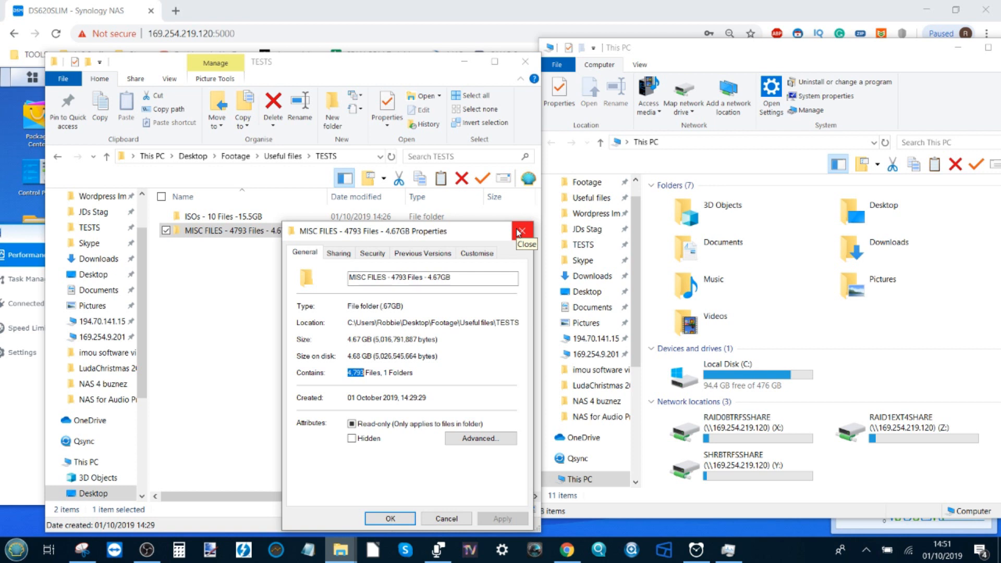
mouse_move(520, 232)
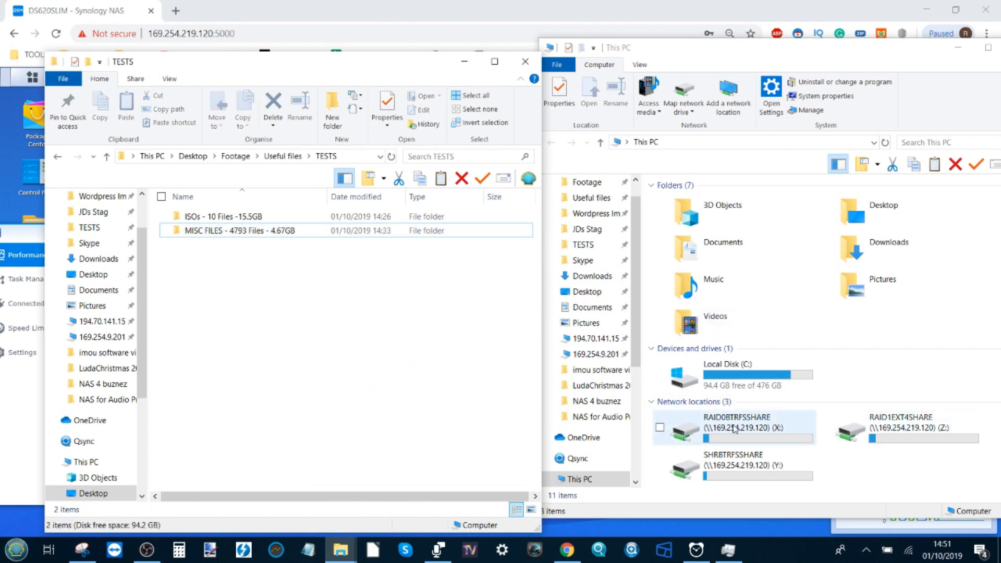
Step: Create a folder named Test on RAID0BTRFSSHARE and enter it, empty
double_click(737, 427)
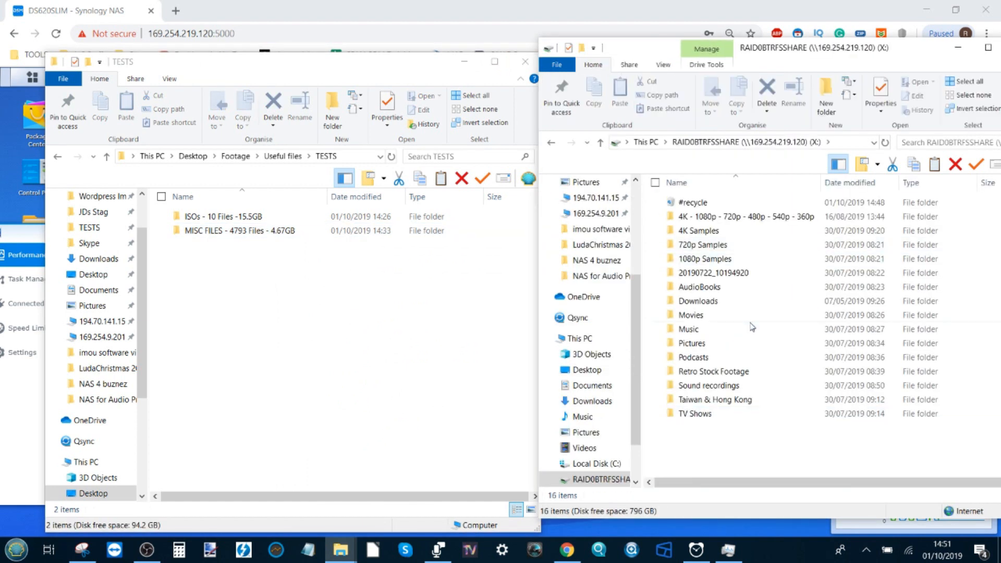
mouse_move(696, 480)
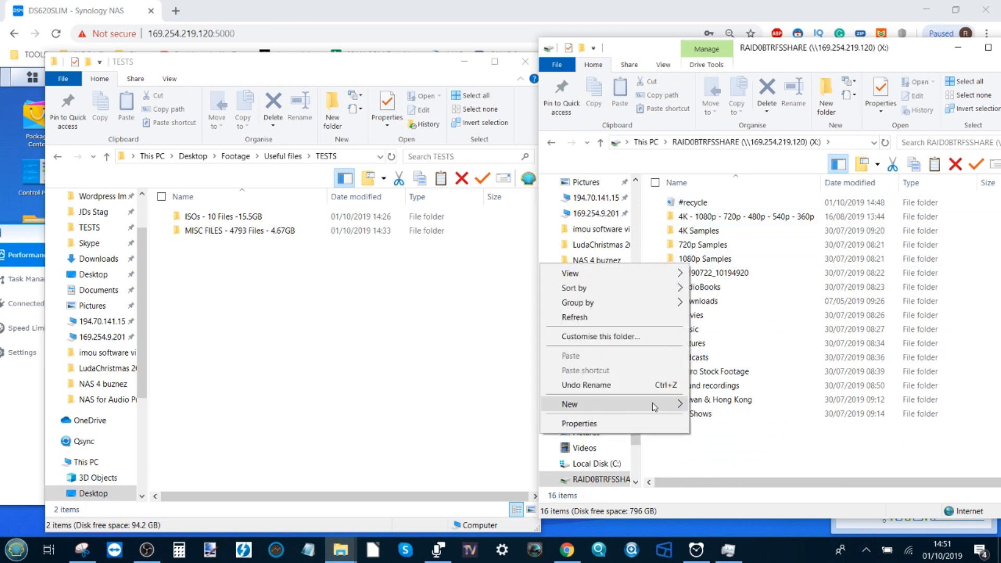
mouse_move(570, 404)
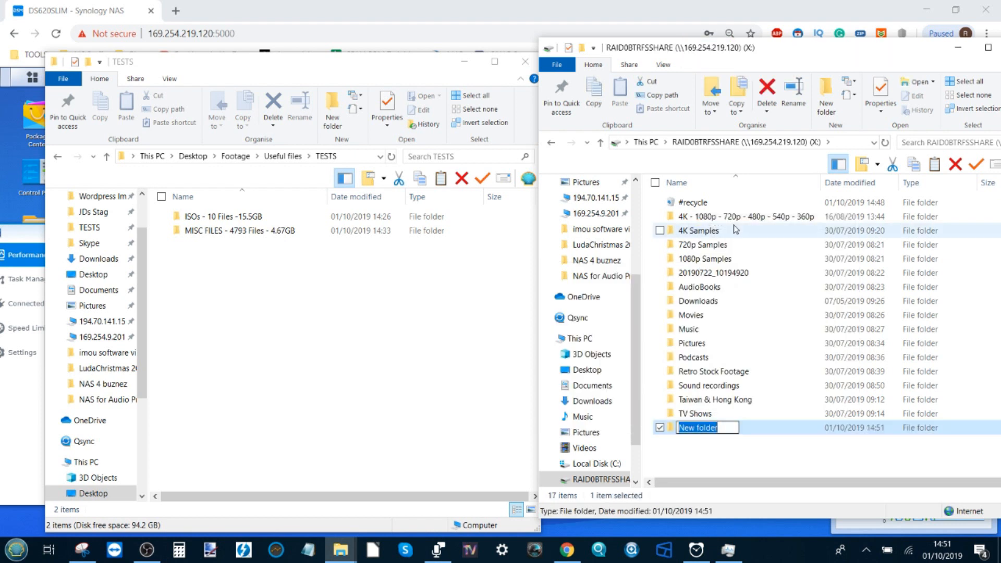
text(Test)
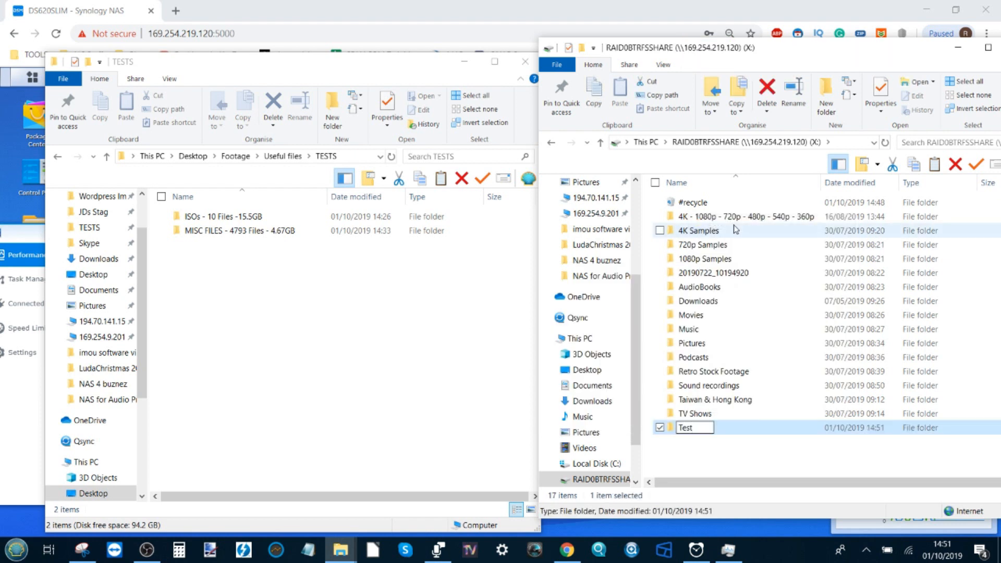
double_click(686, 427)
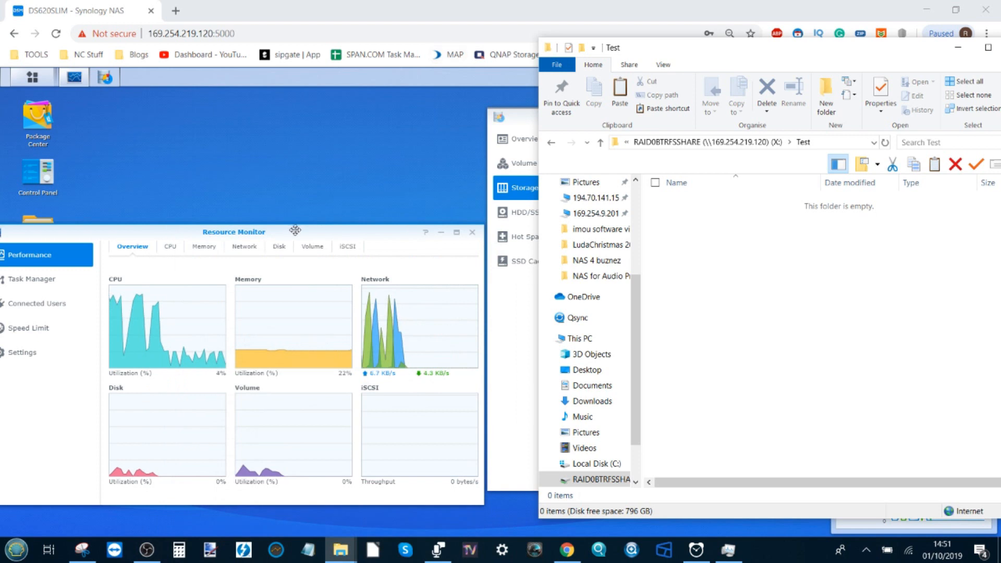
mouse_move(321, 235)
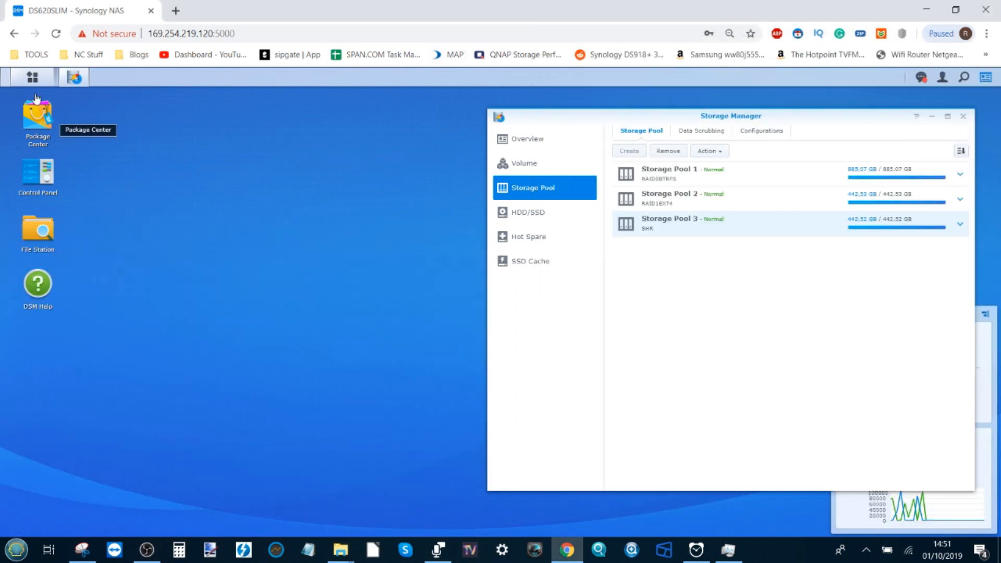
Step: Launch Resource Monitor and paste both test folders into Test on the RAID0 BTRFS share
click(29, 77)
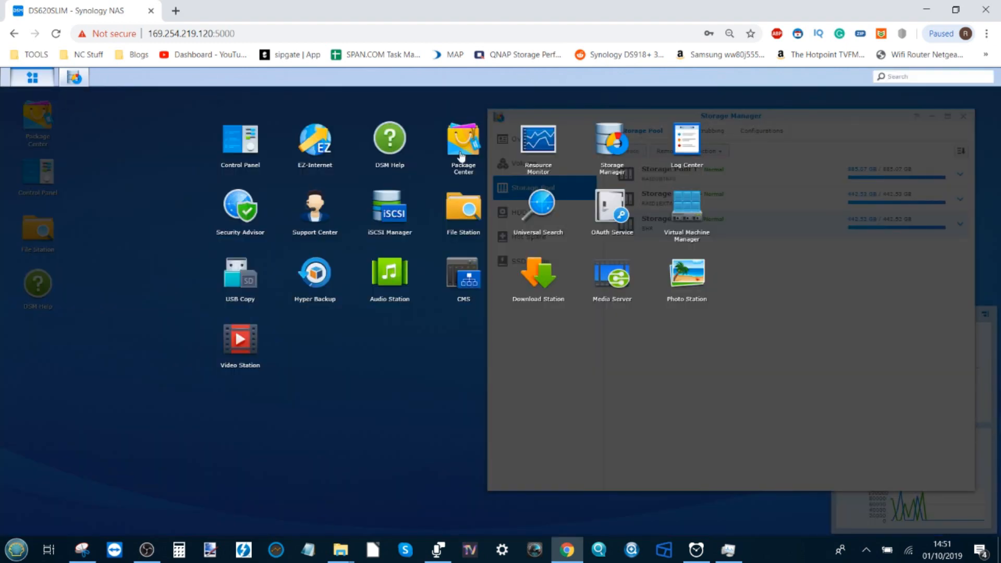
click(537, 138)
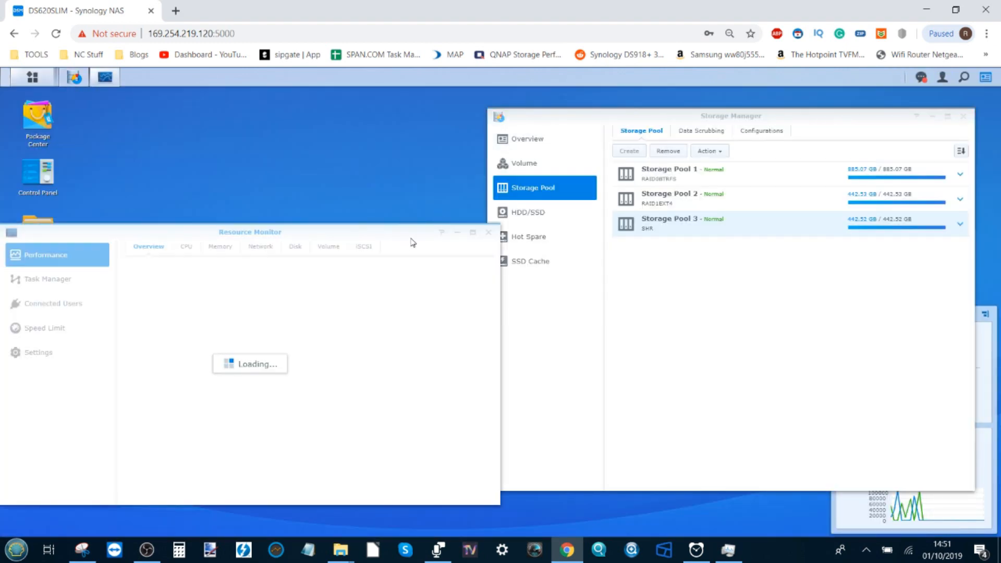
mouse_move(341, 548)
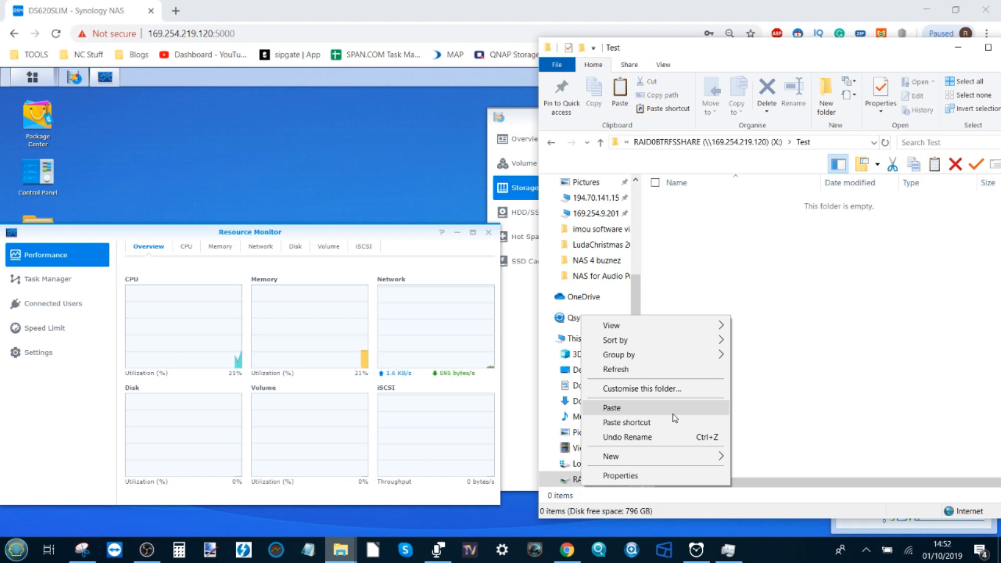
click(671, 475)
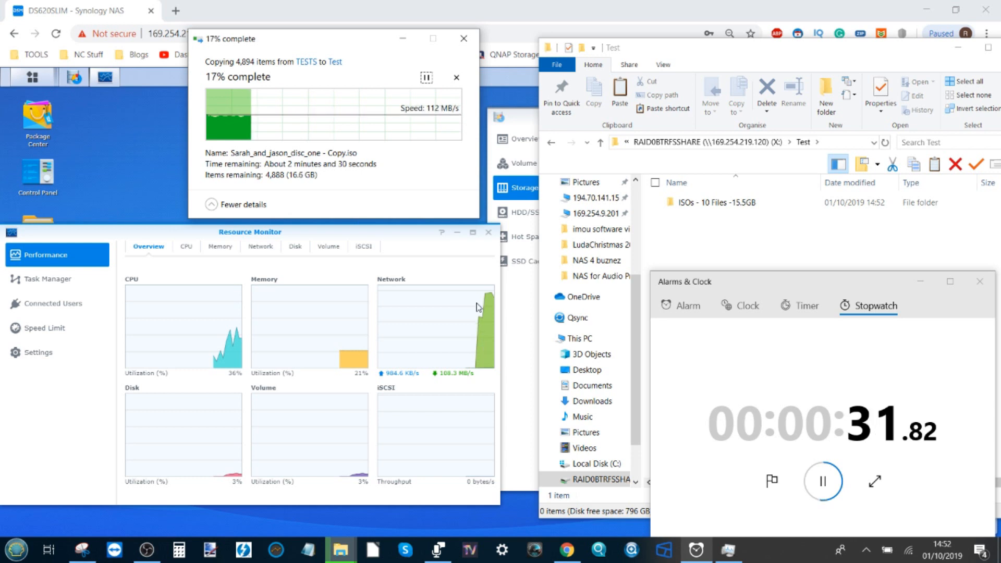
mouse_move(496, 300)
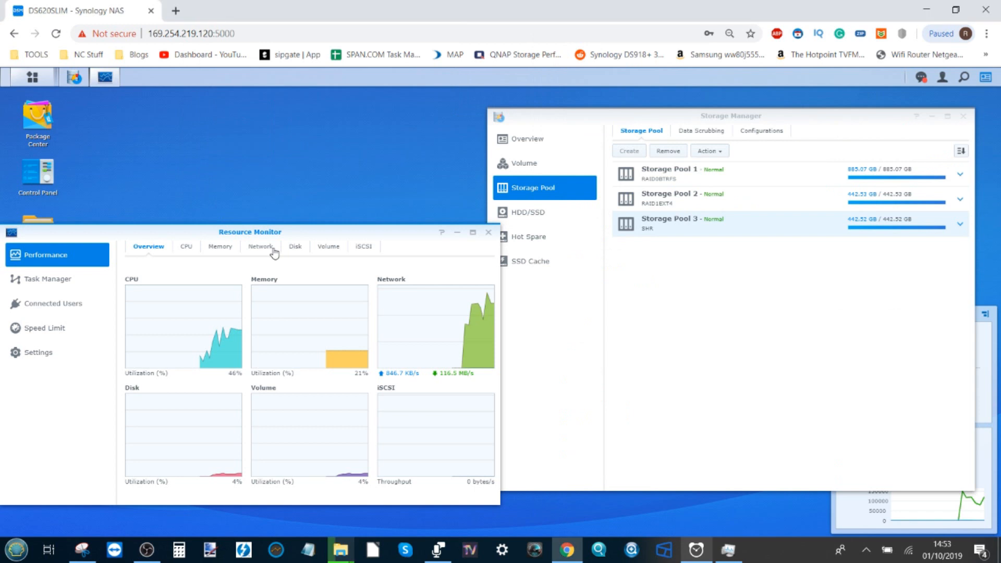
Step: Watch the network traffic graphs and the stopwatch while the copy finishes in 04:14
click(261, 246)
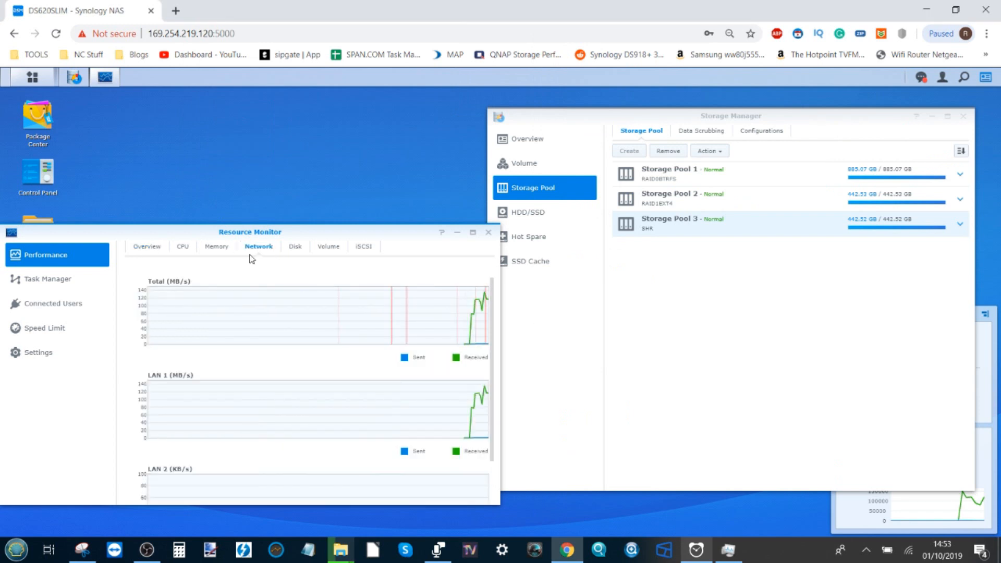
click(148, 246)
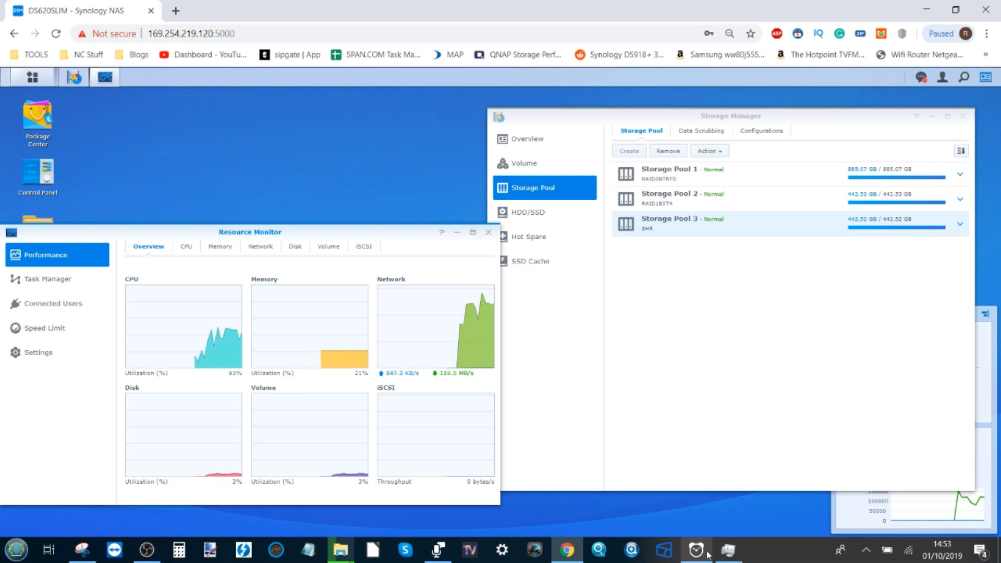
click(695, 550)
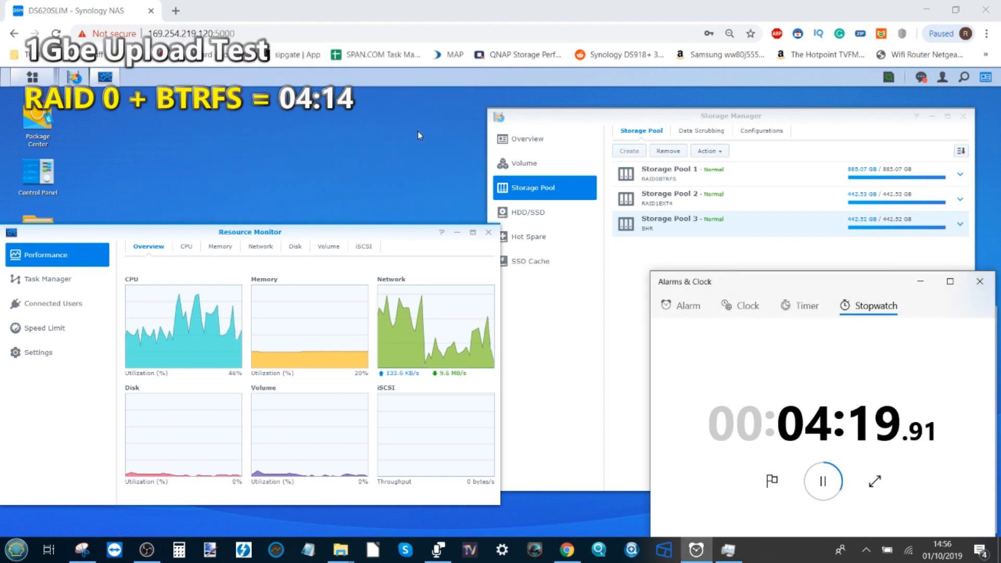
mouse_move(432, 127)
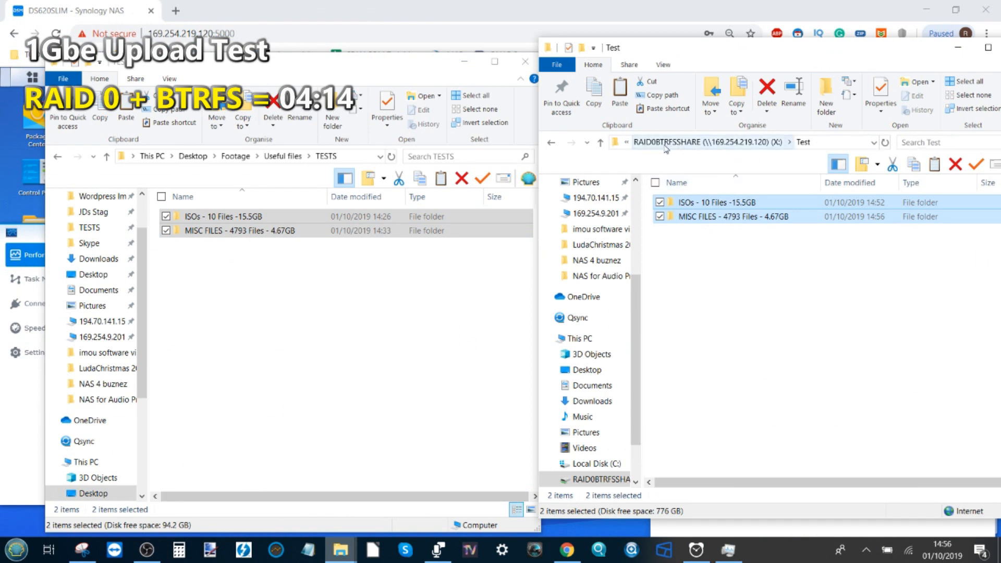
Step: Navigate This PC > SHRBTRFSSHARE (Y:) and reach its empty Test folder
click(580, 338)
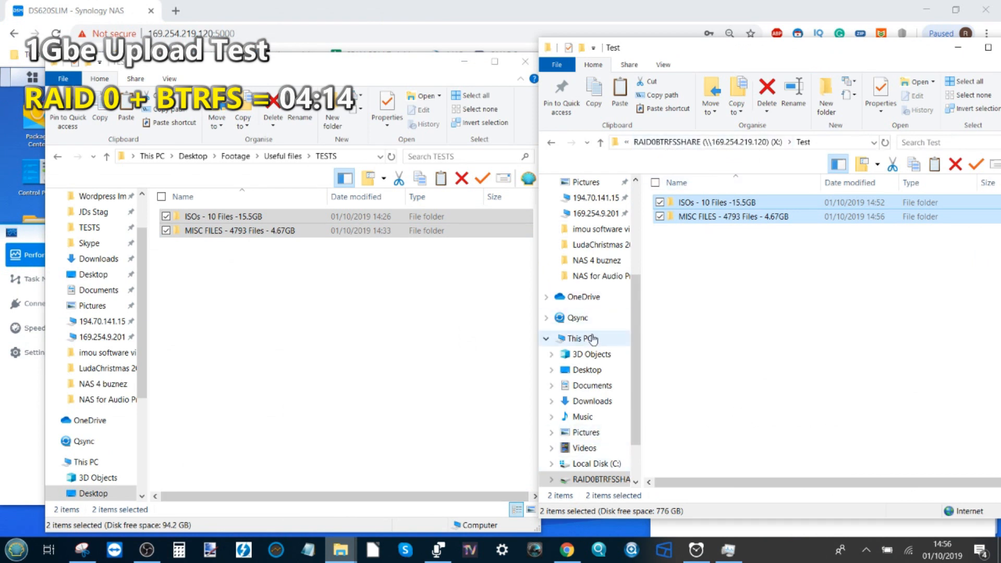
click(576, 337)
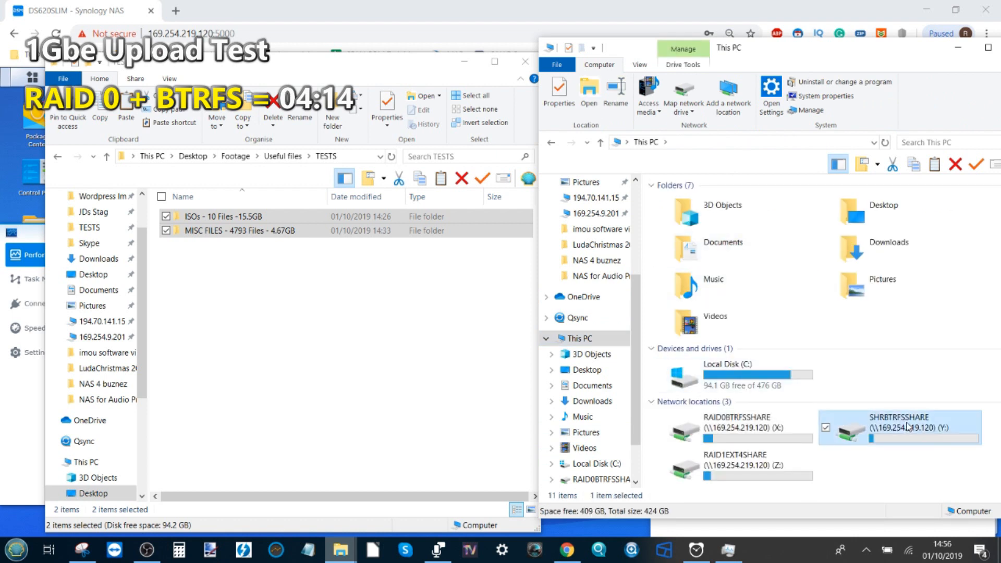
double_click(904, 429)
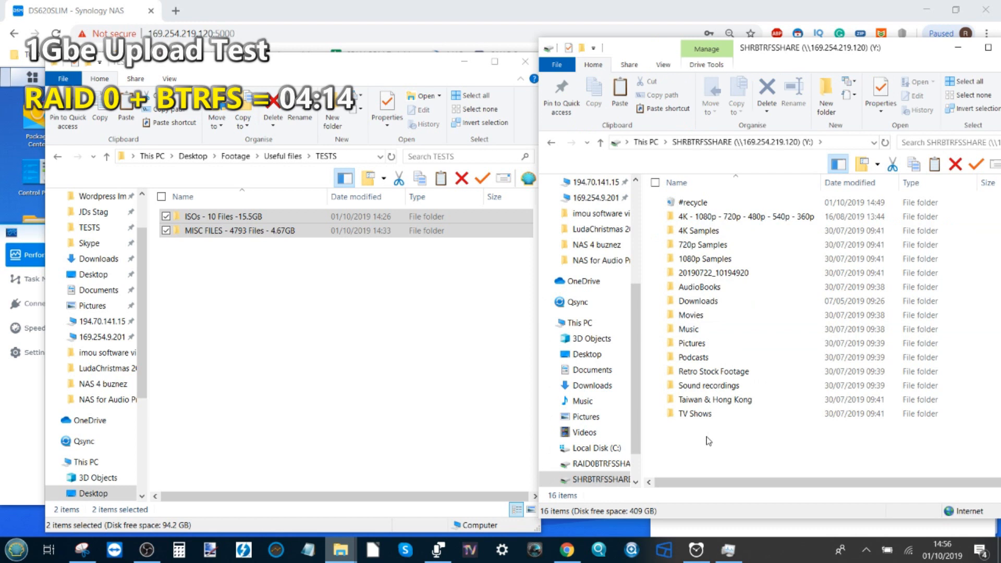
right_click(708, 440)
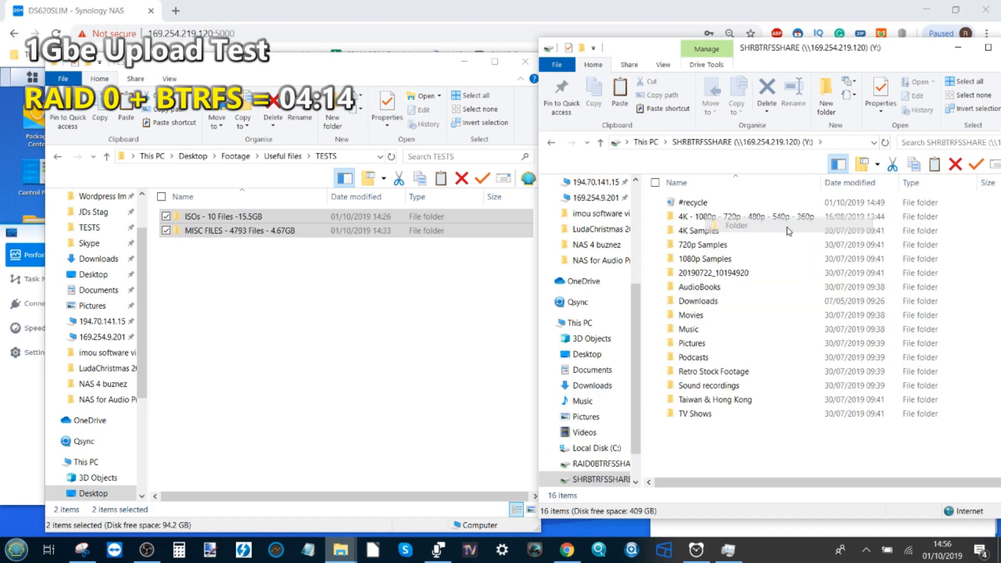
click(825, 94)
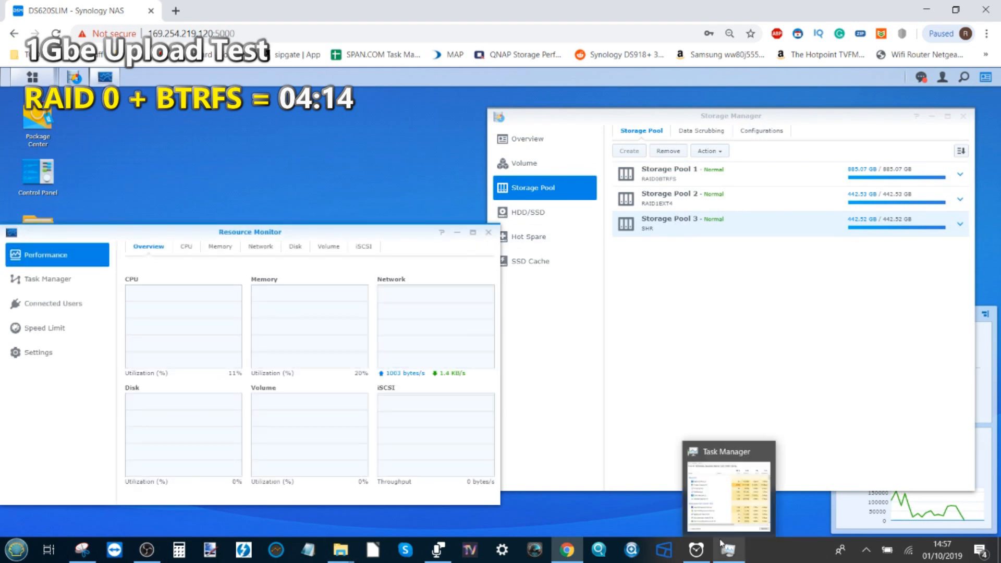
mouse_move(696, 548)
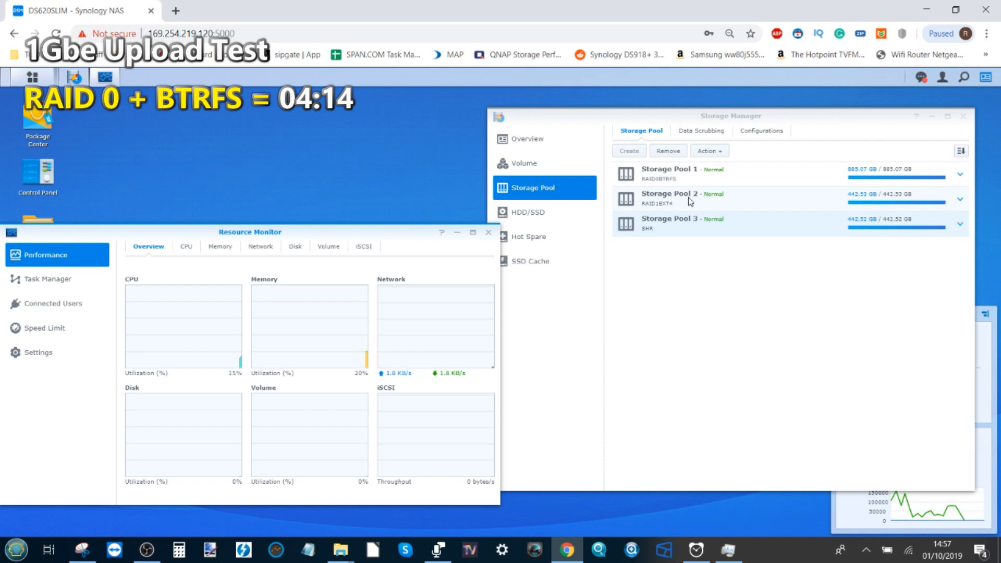
mouse_move(564, 549)
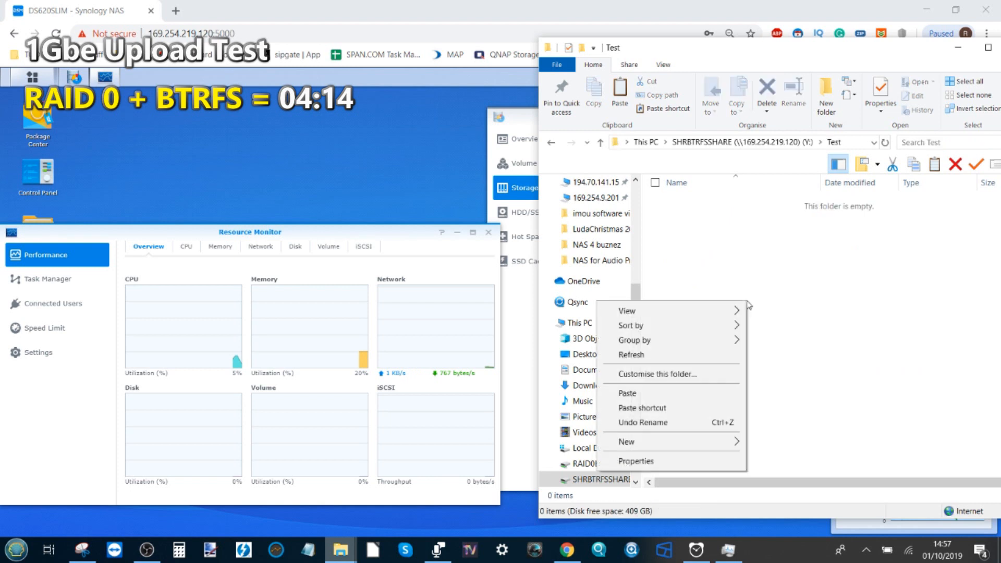
mouse_move(680, 393)
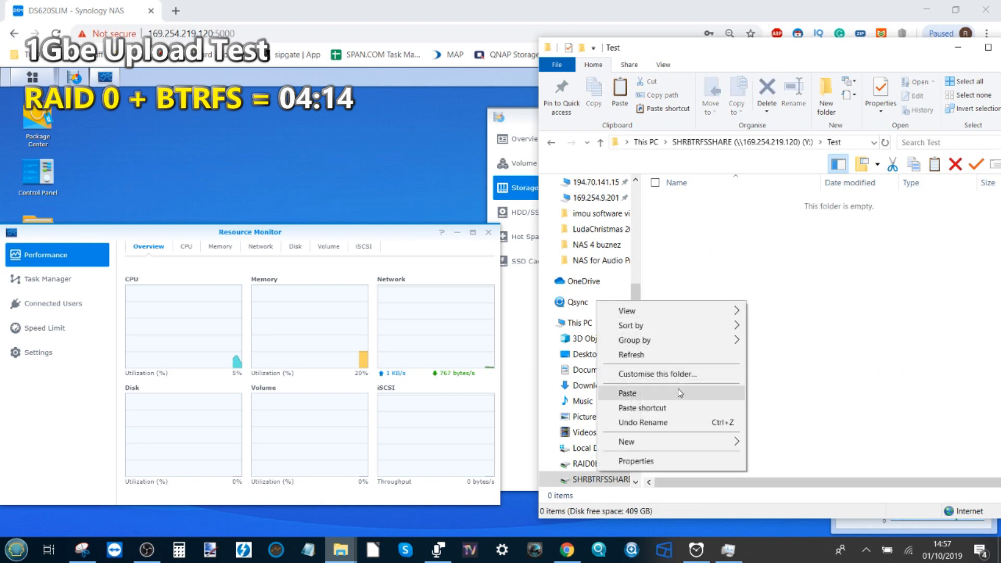
Step: Paste the TESTS files into Test on the SHR share so the timed copy runs (04:14)
click(694, 548)
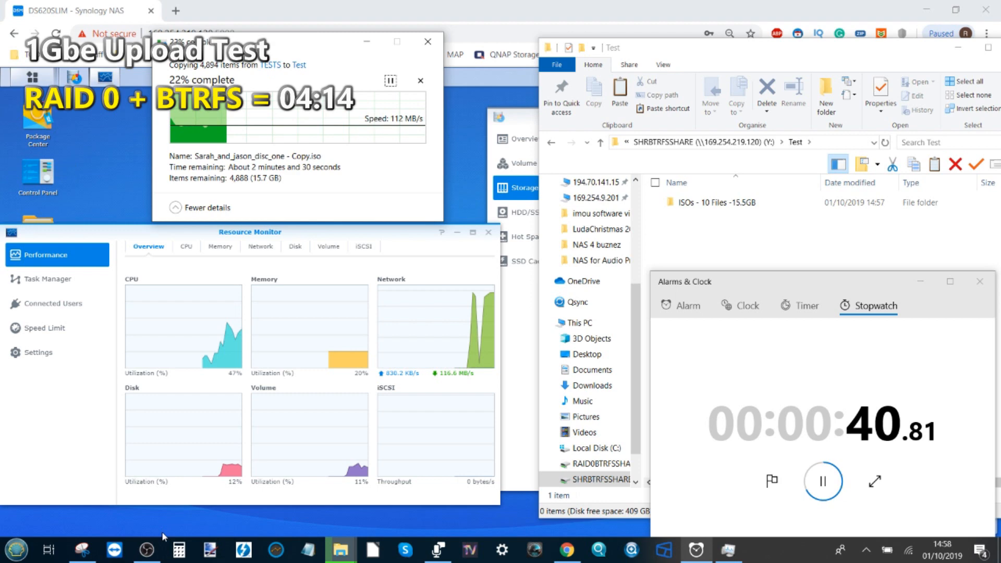
mouse_move(331, 427)
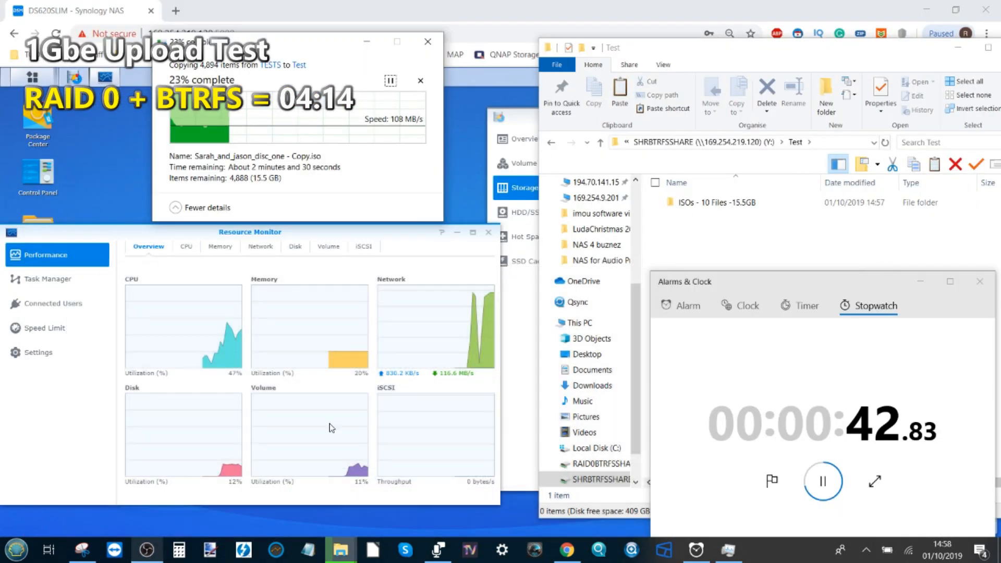
click(437, 549)
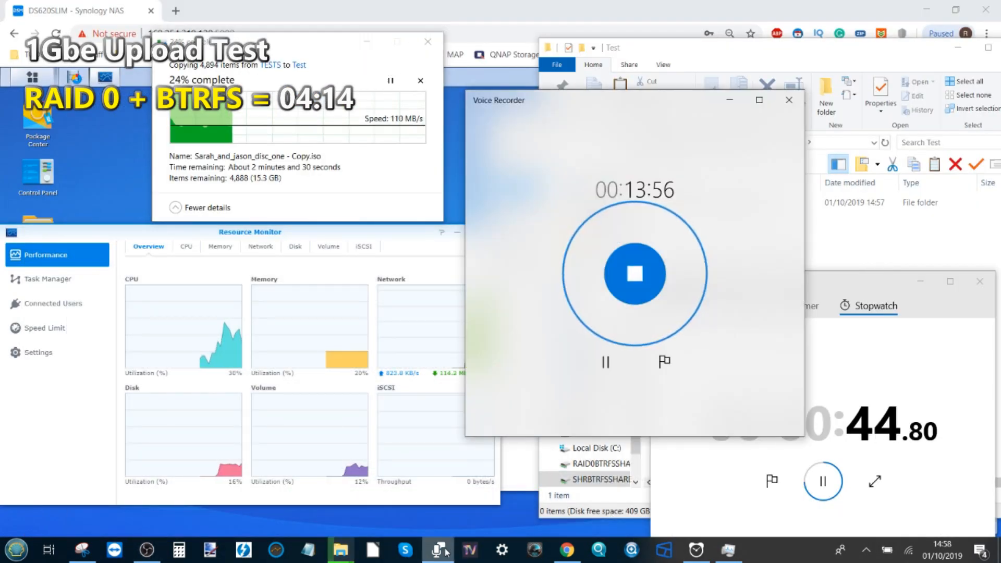
click(789, 100)
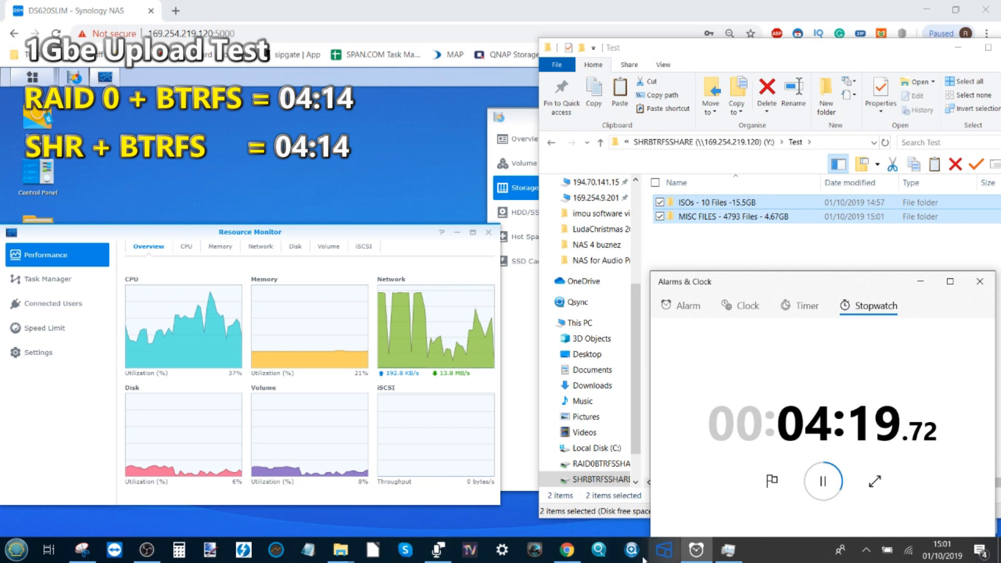
Step: Hide the stopwatch and open the RAID1EXT4SHARE (Z:) network drive from This PC
click(821, 482)
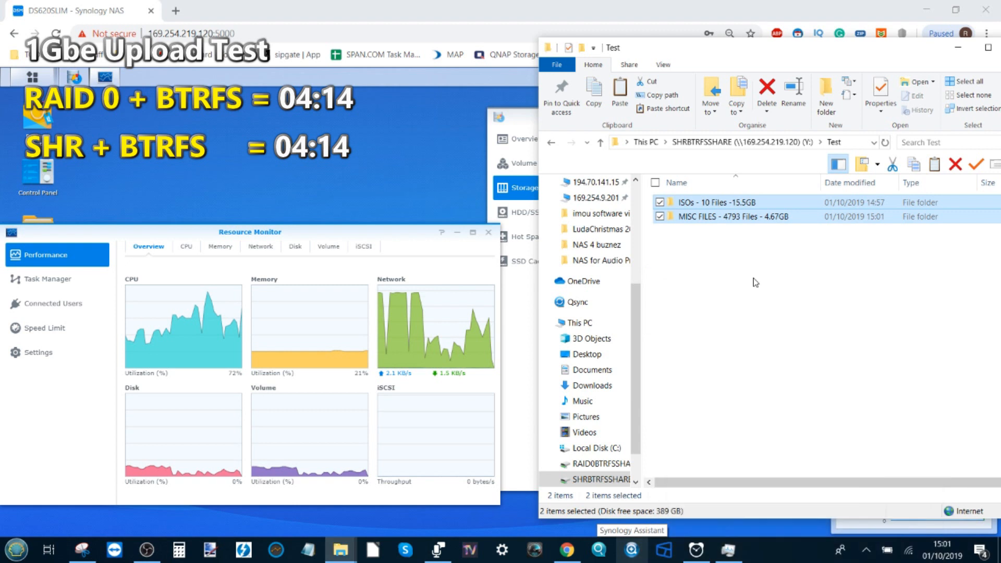
click(580, 323)
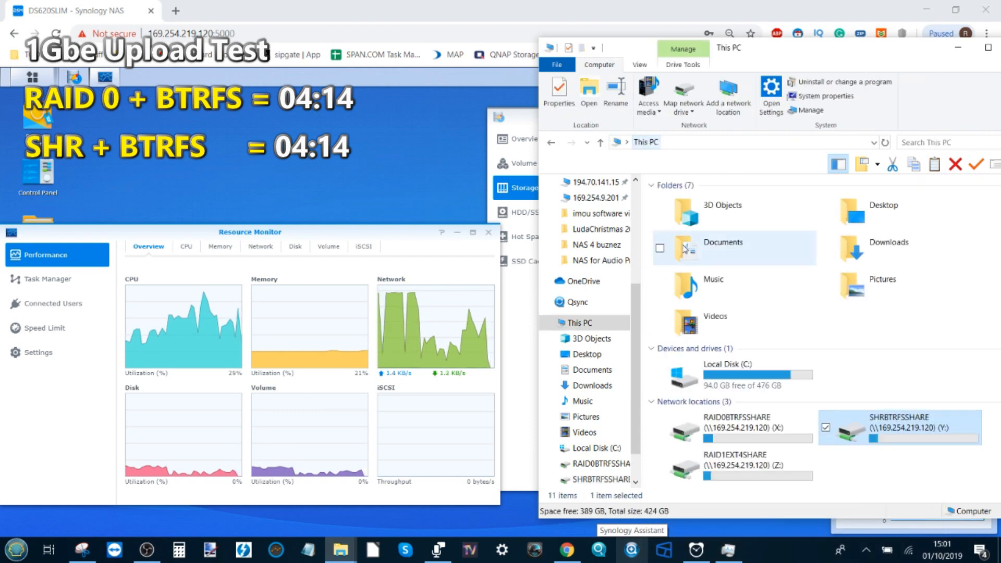
mouse_move(738, 461)
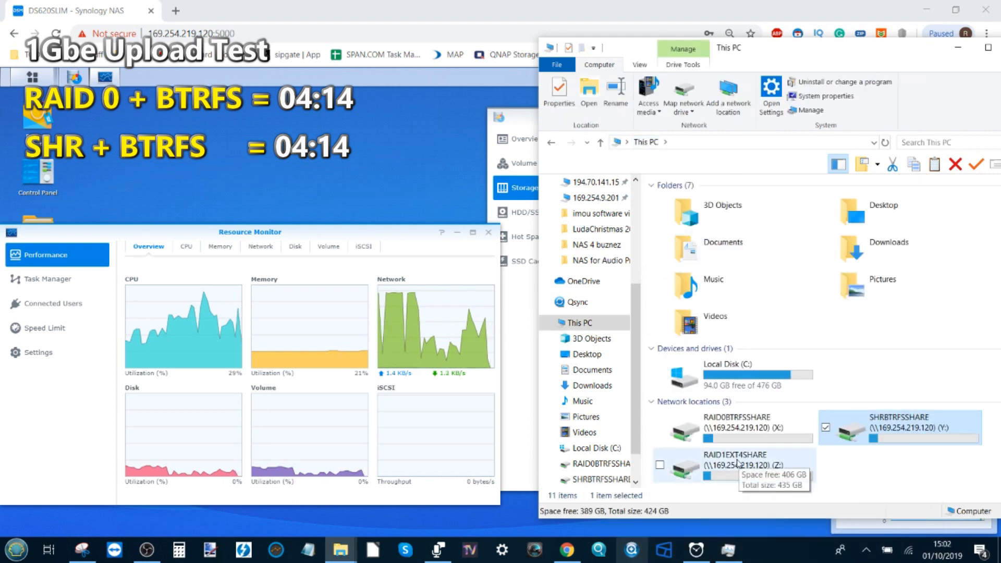
double_click(727, 459)
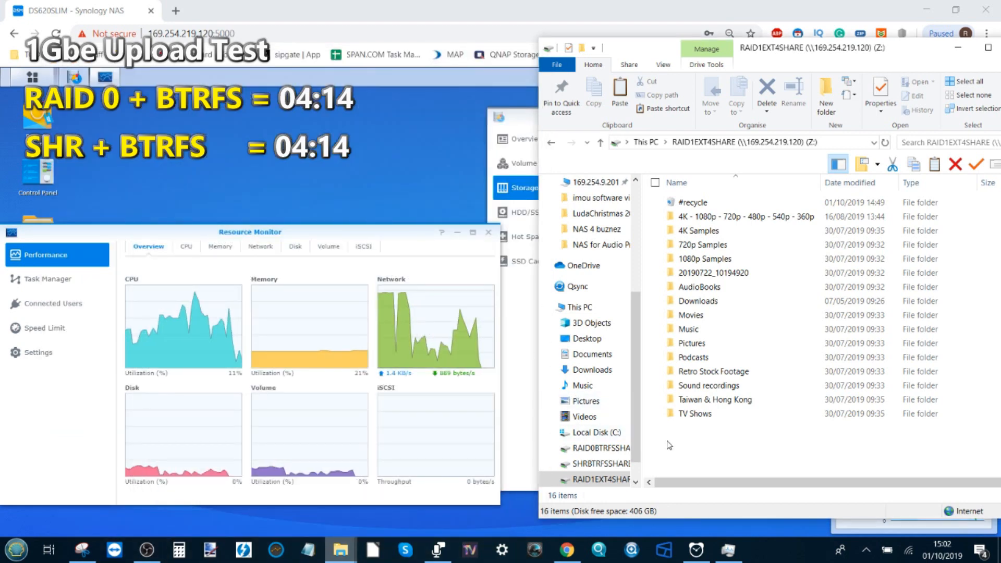
Step: Create a new folder named Test on the RAID1 EXT4 share and open it
right_click(668, 444)
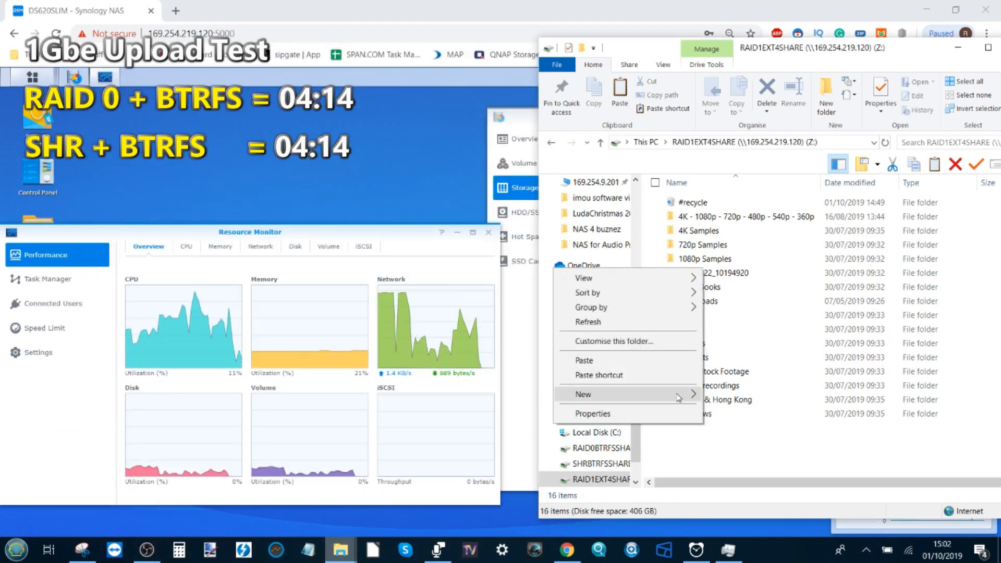
click(584, 394)
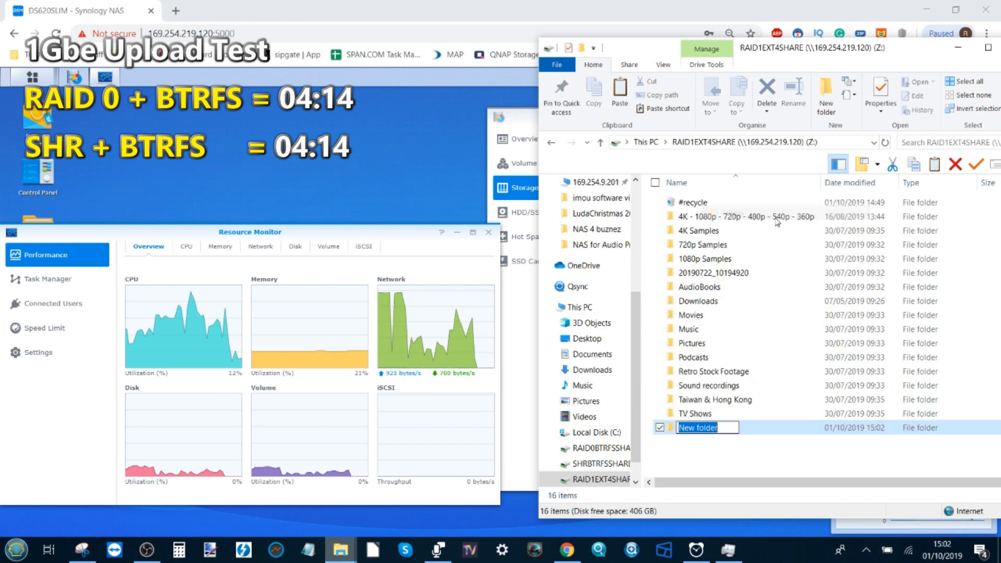
text(Test)
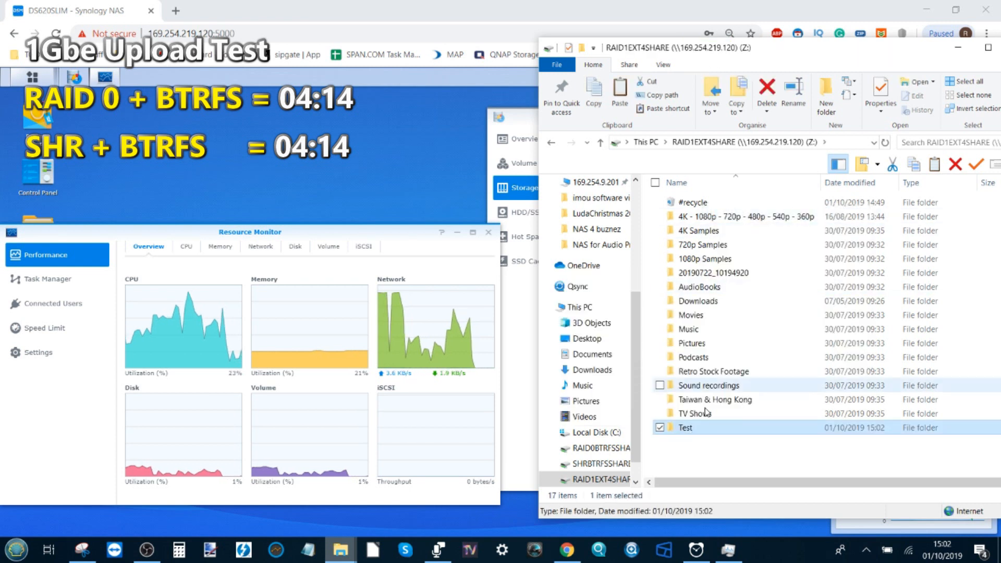
mouse_move(684, 427)
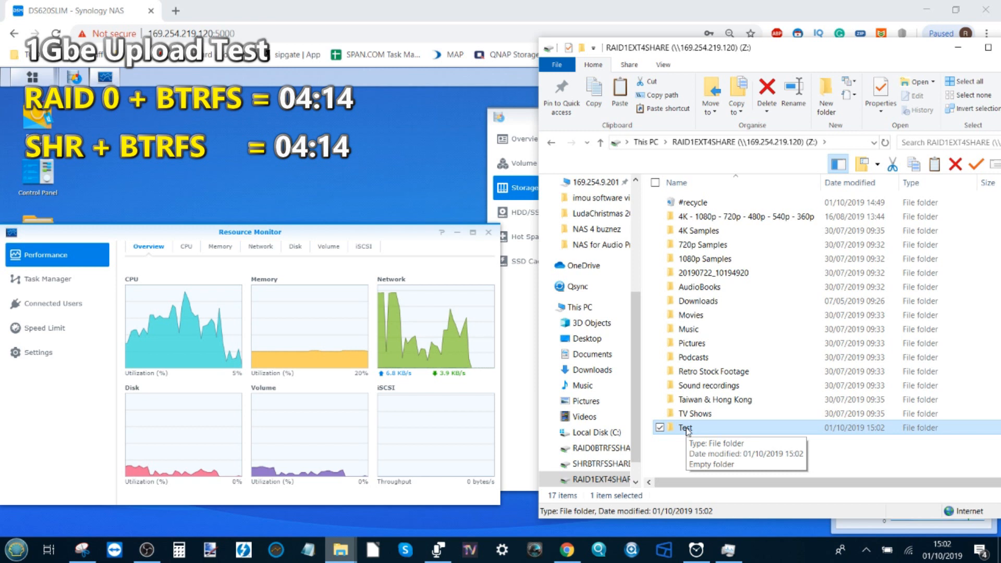
double_click(685, 427)
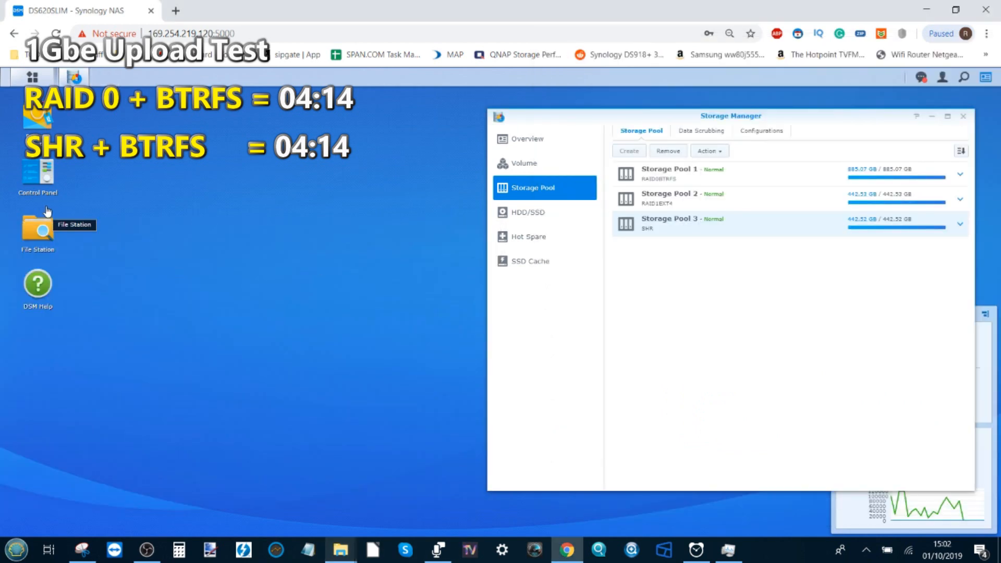
click(29, 77)
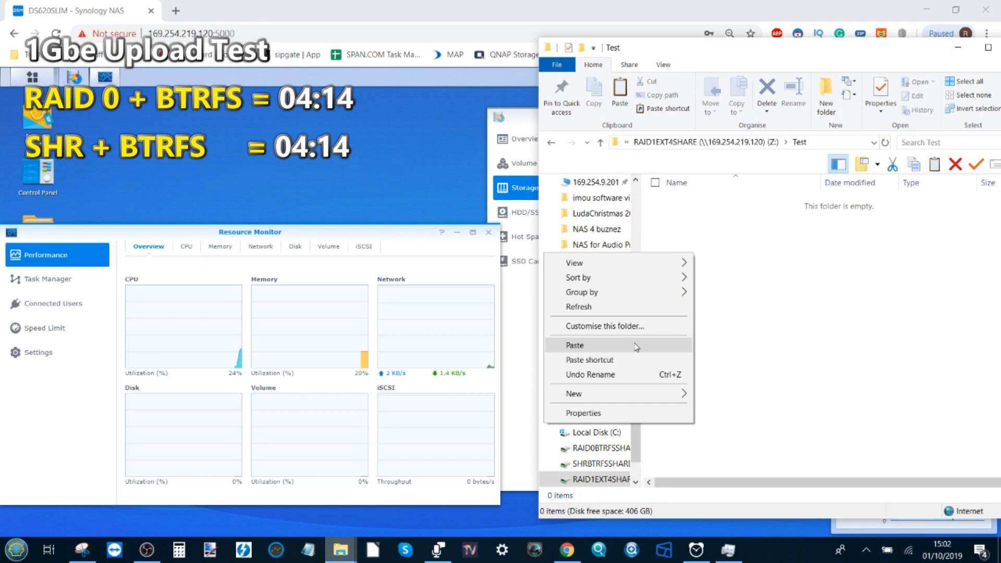
Step: Paste the TESTS files into the Test folder and start the stopwatch timing the copy
click(574, 345)
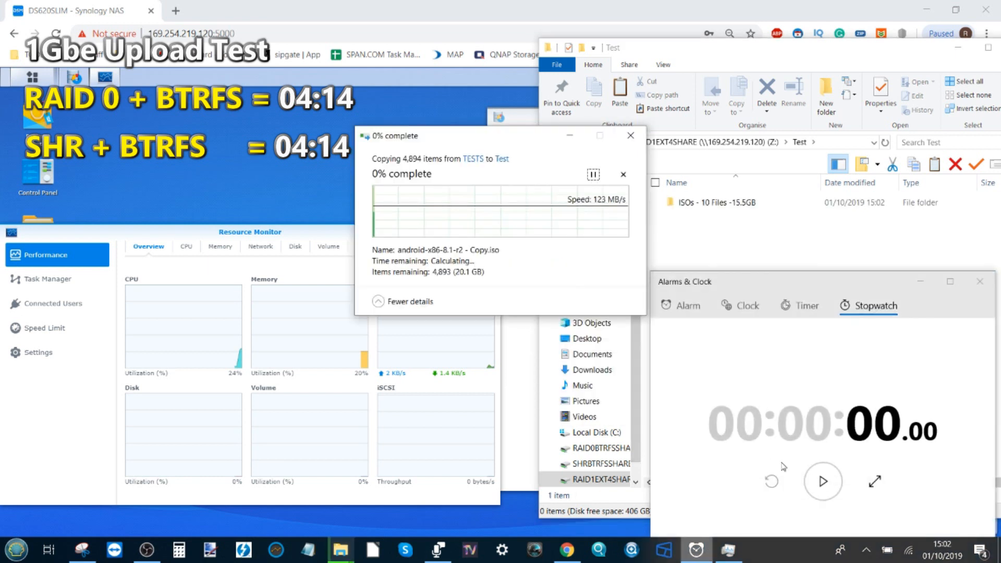
click(823, 480)
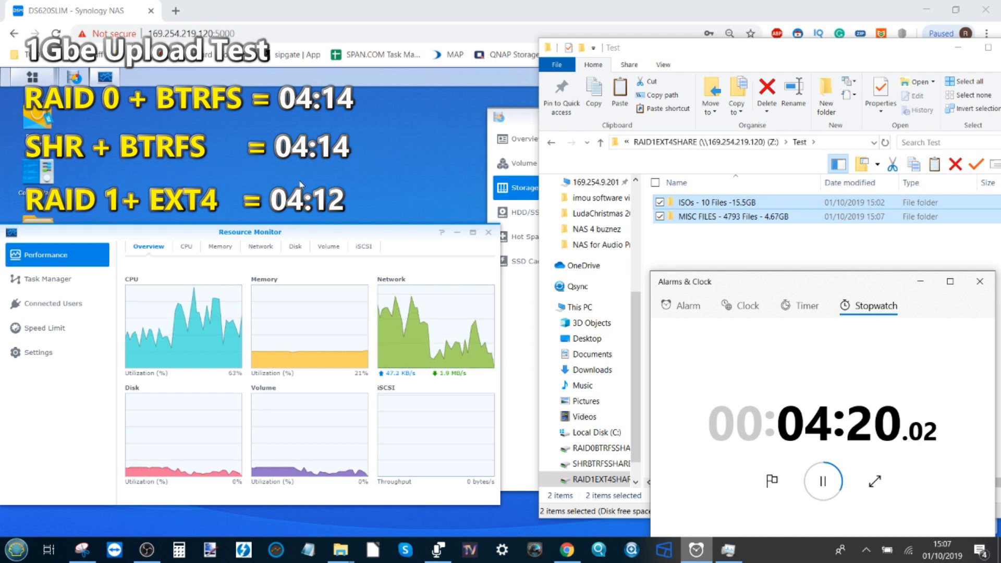
Step: Reset the stopwatch to zero after logging RAID 1 + EXT4 at 04:12
click(821, 480)
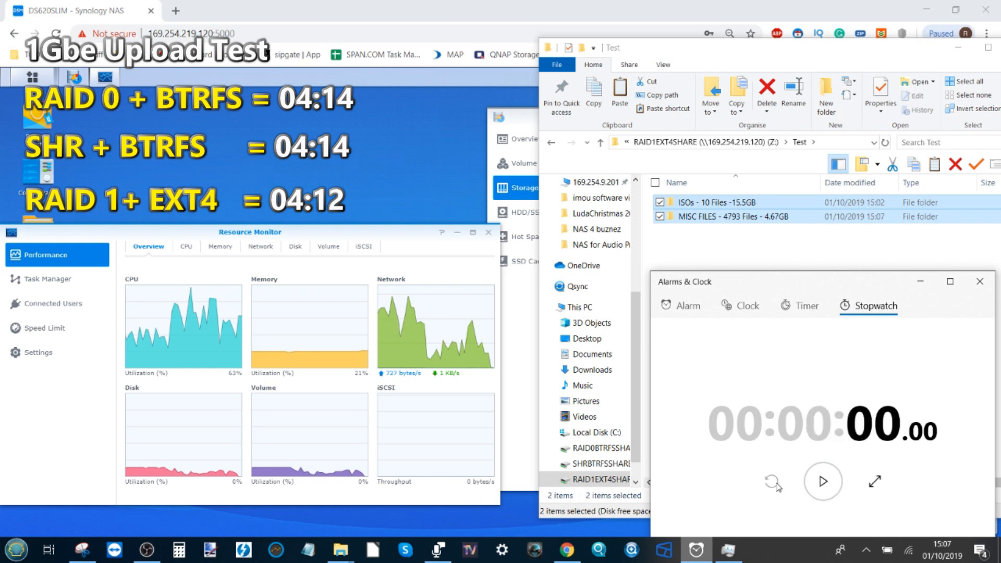
mouse_move(770, 332)
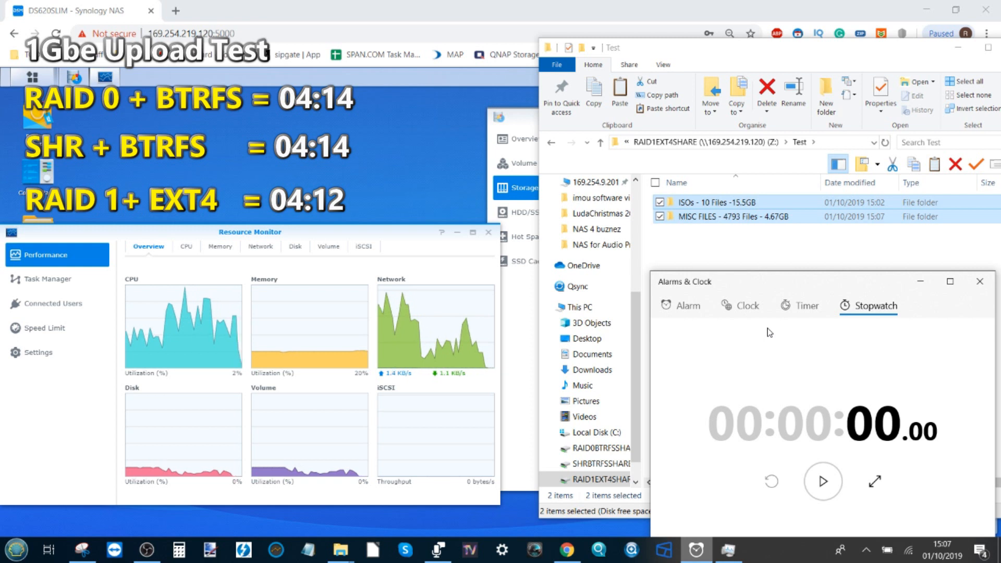
mouse_move(919, 282)
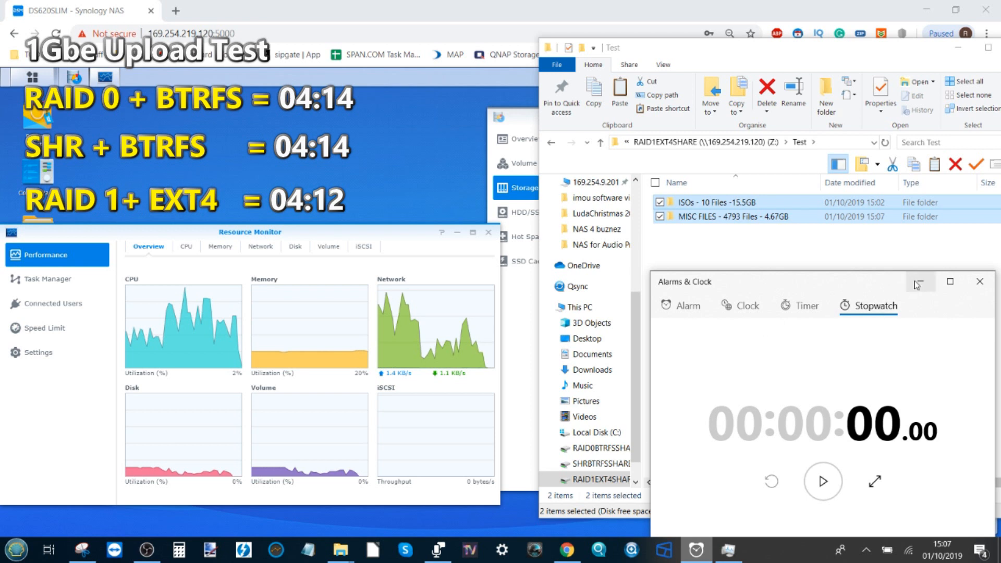
mouse_move(920, 281)
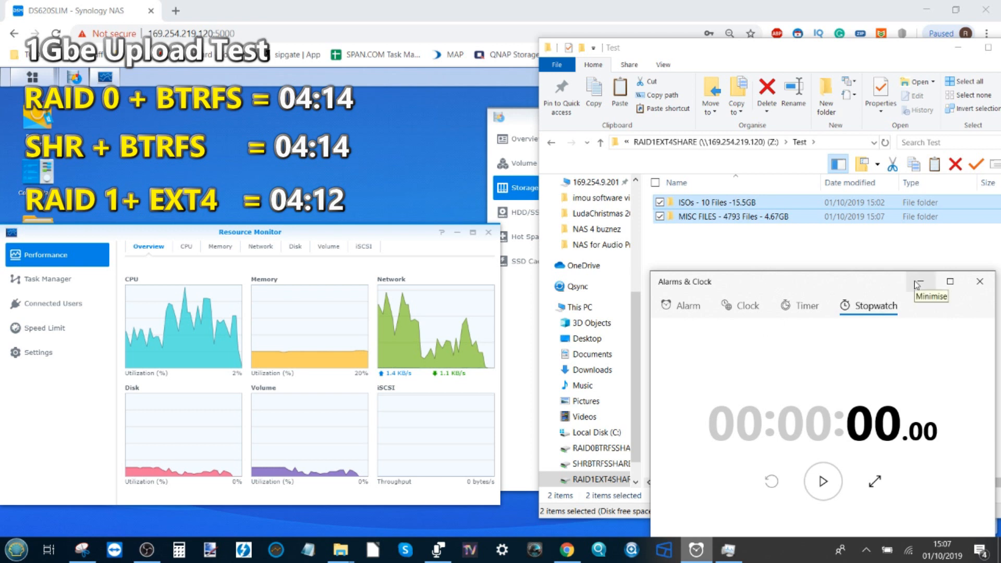